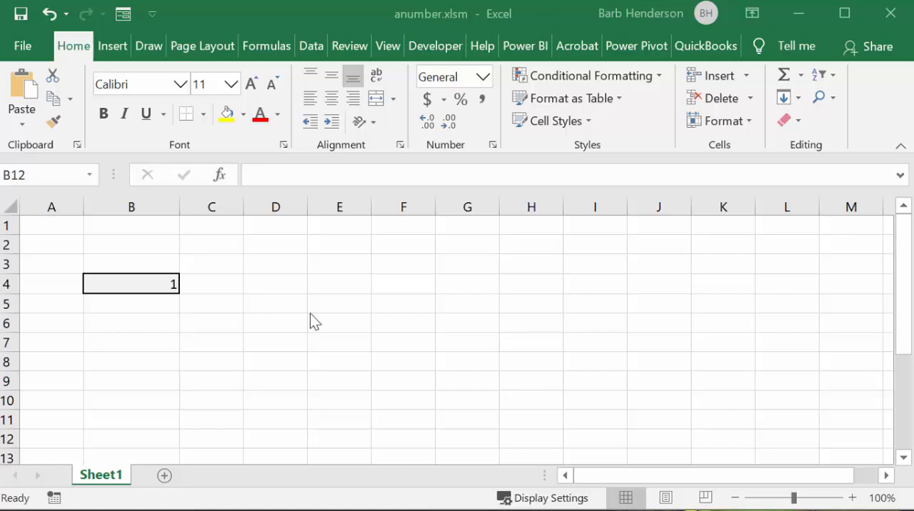
{"action": "mouse_move", "coordinate": [326, 309]}
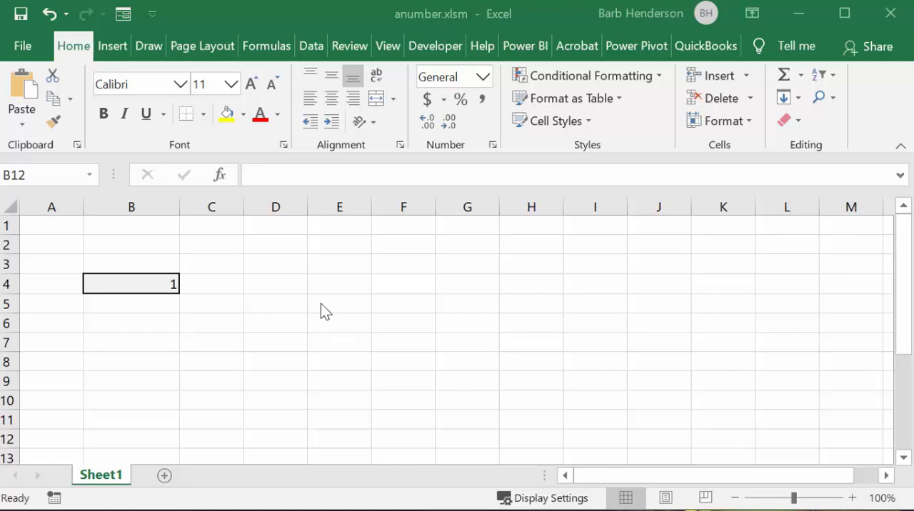
{"action": "mouse_move", "coordinate": [248, 307]}
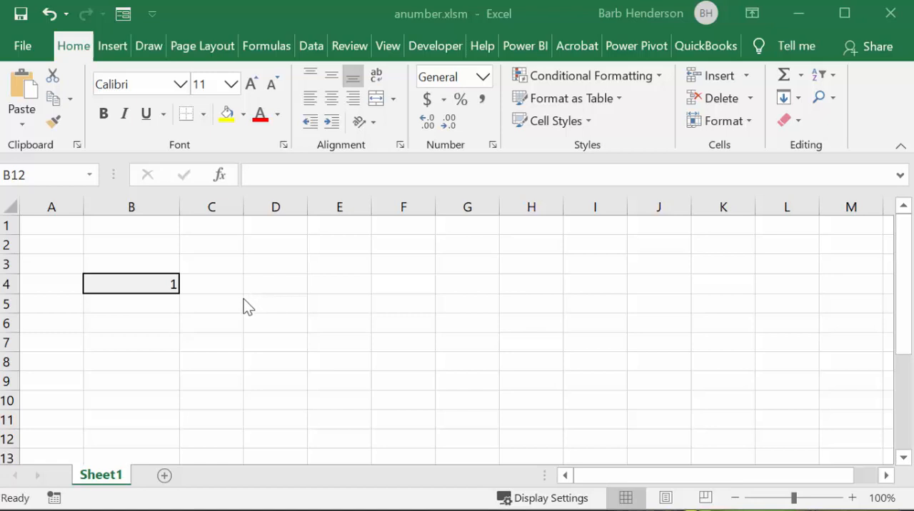
{"action": "mouse_move", "coordinate": [245, 297]}
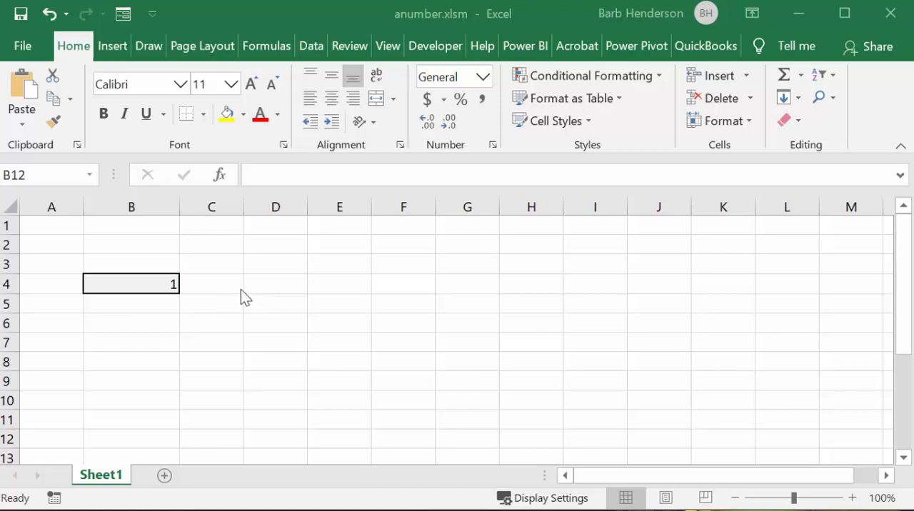
{"action": "mouse_move", "coordinate": [255, 285]}
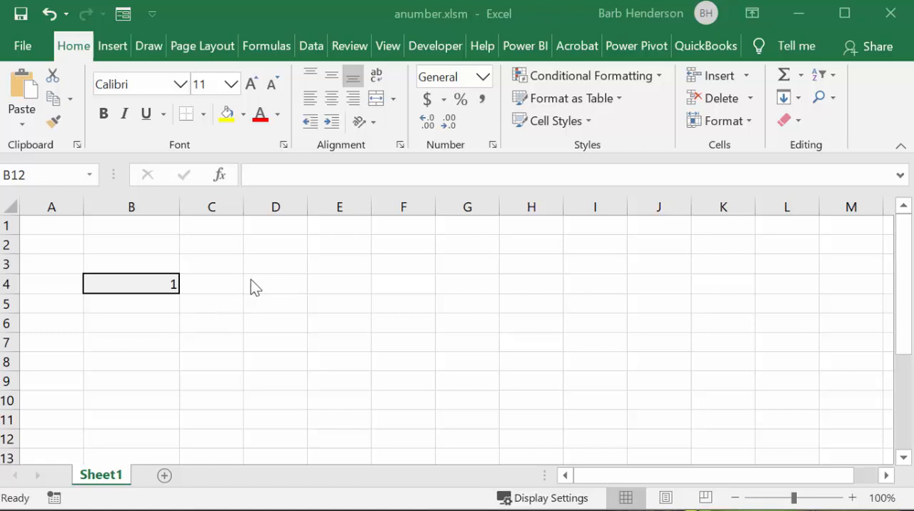
{"action": "mouse_move", "coordinate": [167, 301]}
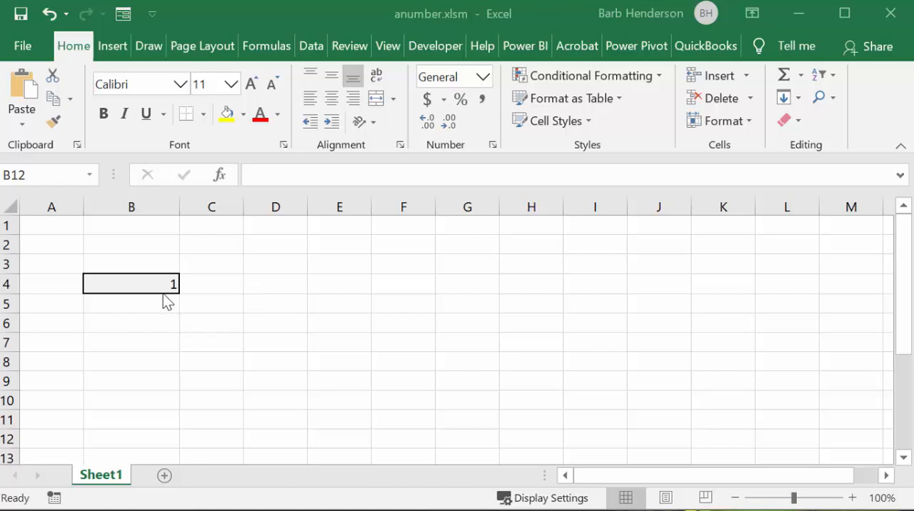
{"action": "mouse_move", "coordinate": [169, 284]}
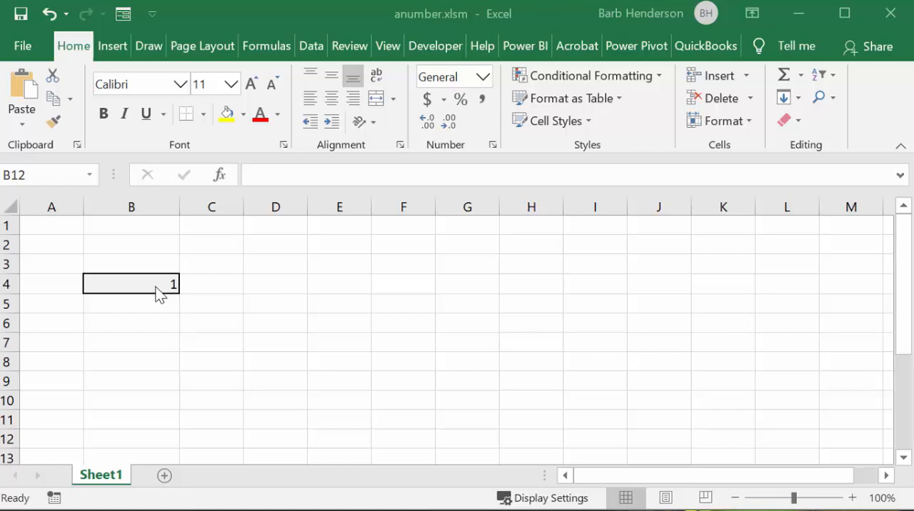
{"action": "mouse_move", "coordinate": [210, 301]}
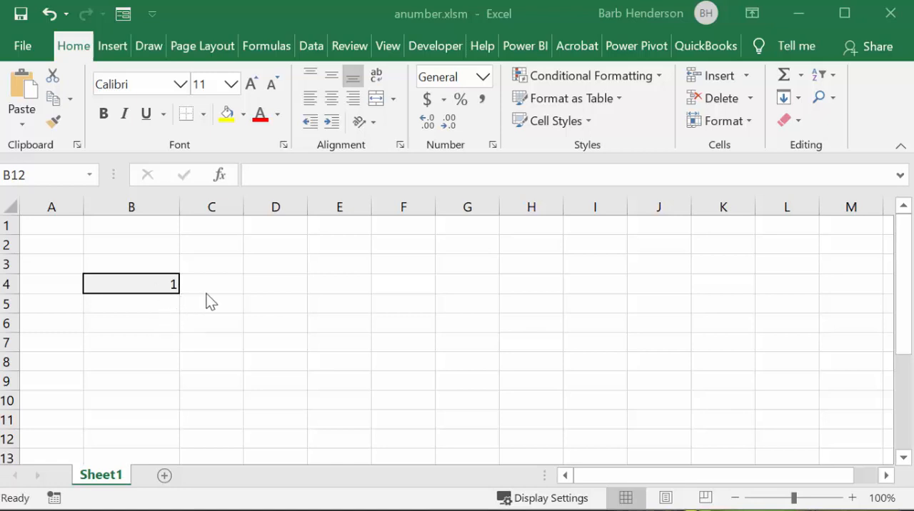
{"action": "mouse_move", "coordinate": [246, 264]}
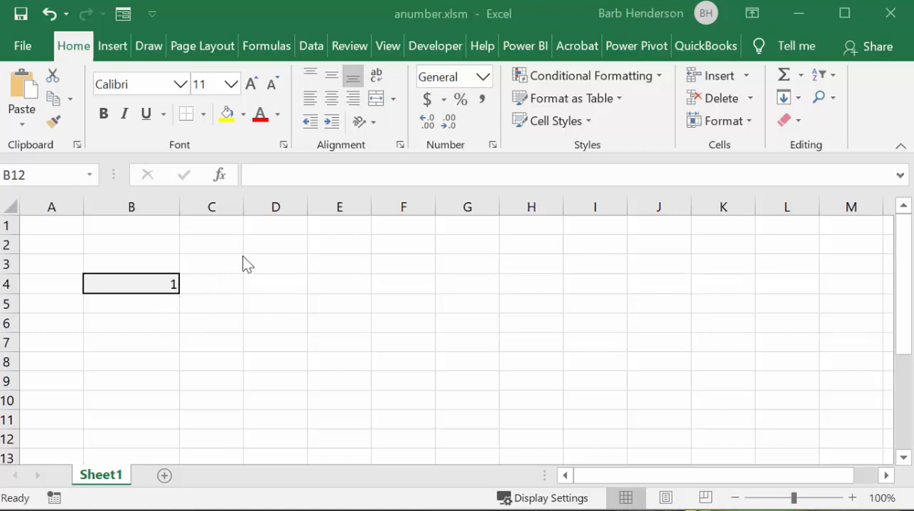
{"action": "mouse_move", "coordinate": [209, 305]}
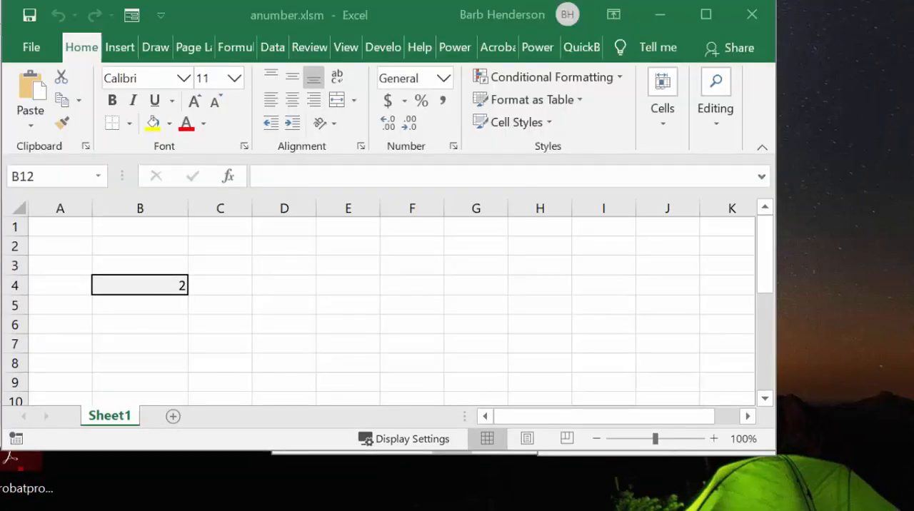
Step: Enter 999999 into cell B4 of the anumber workbook and commit it
{"action": "key", "text": "Delete"}
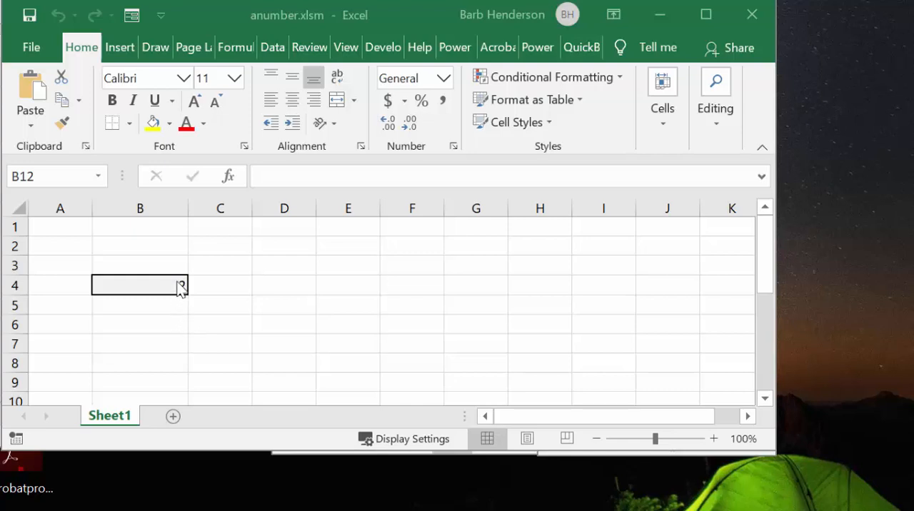
{"action": "type", "text": "2"}
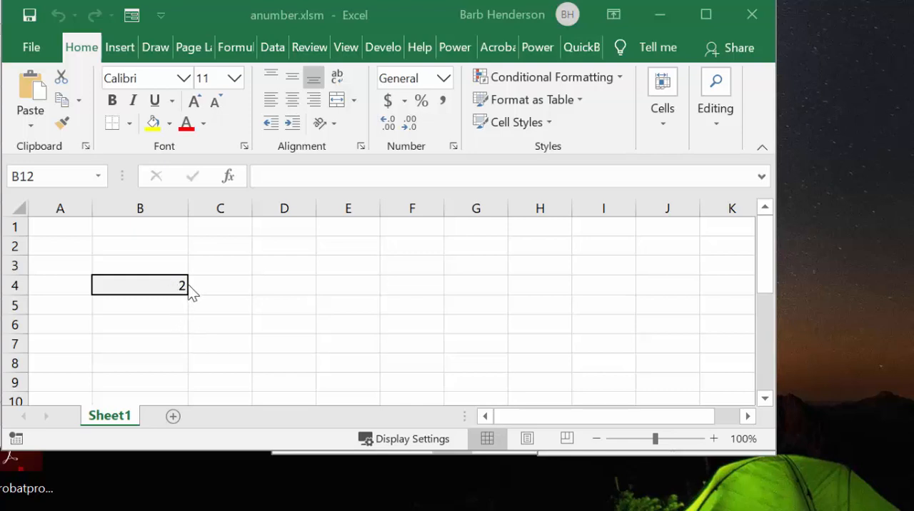
{"action": "mouse_move", "coordinate": [174, 314]}
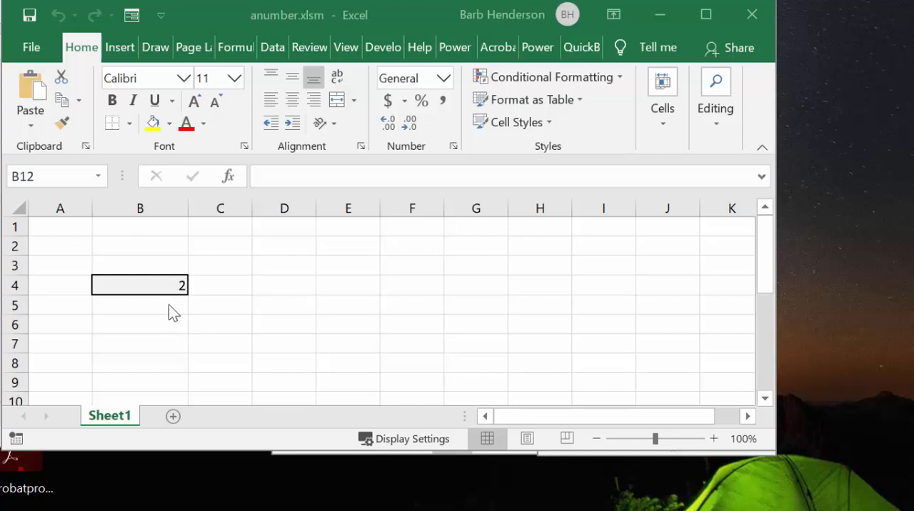
{"action": "mouse_move", "coordinate": [77, 291]}
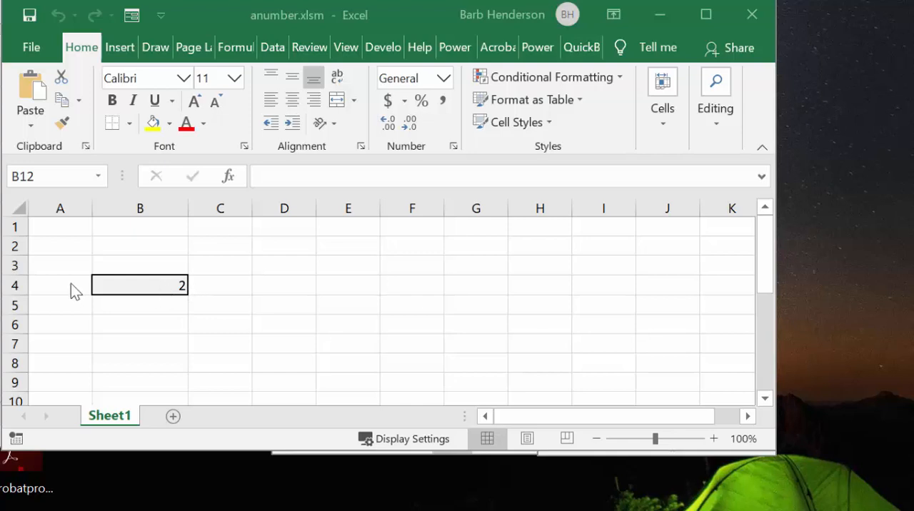
{"action": "mouse_move", "coordinate": [174, 294]}
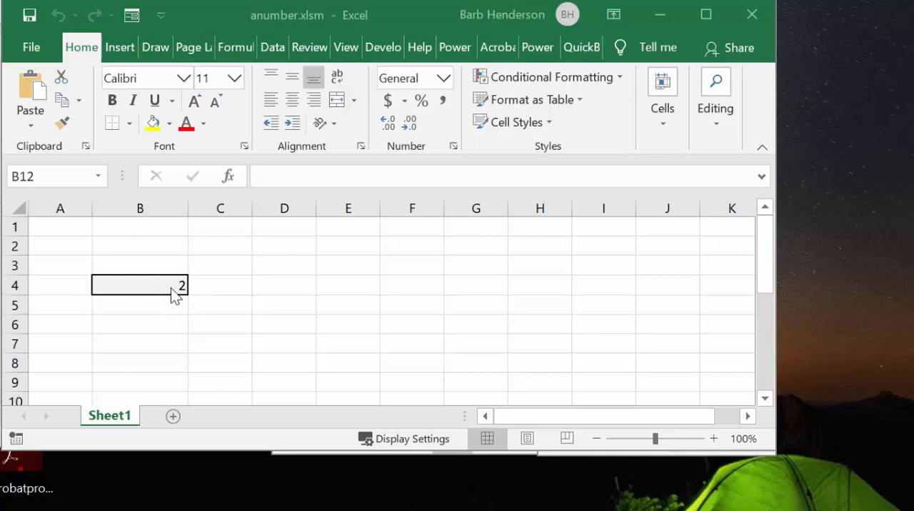
{"action": "mouse_move", "coordinate": [191, 290]}
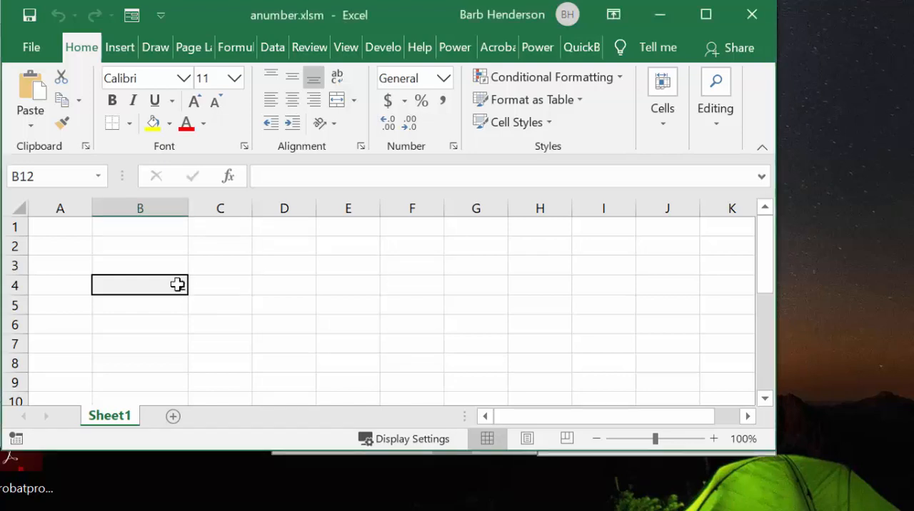
{"action": "type", "text": "2"}
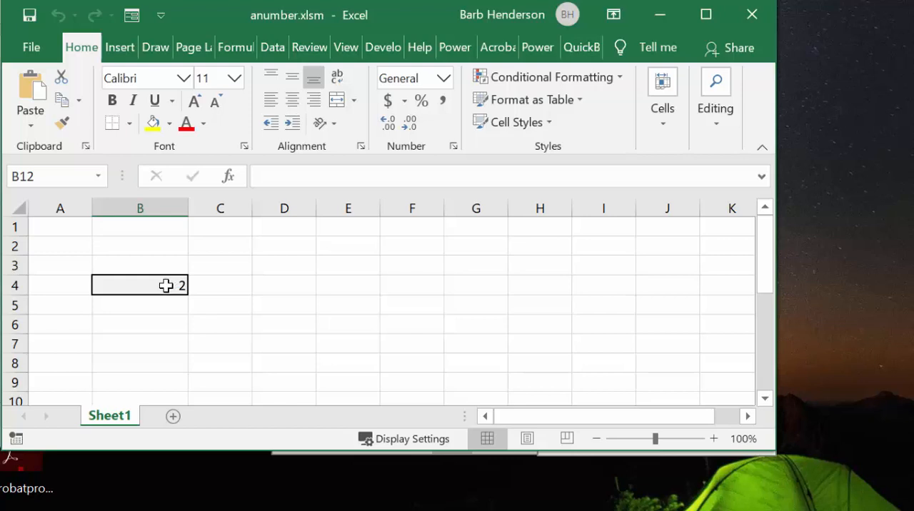
{"action": "left_click", "coordinate": [140, 286]}
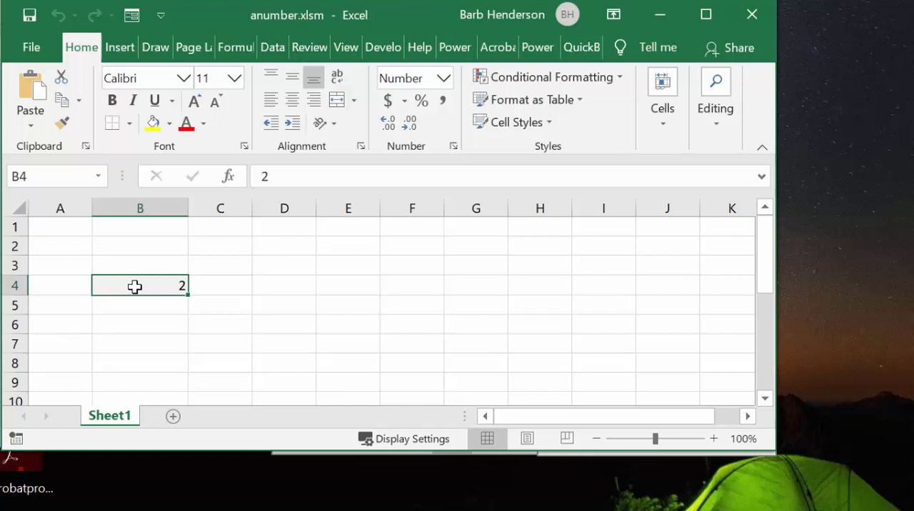
{"action": "type", "text": "999999"}
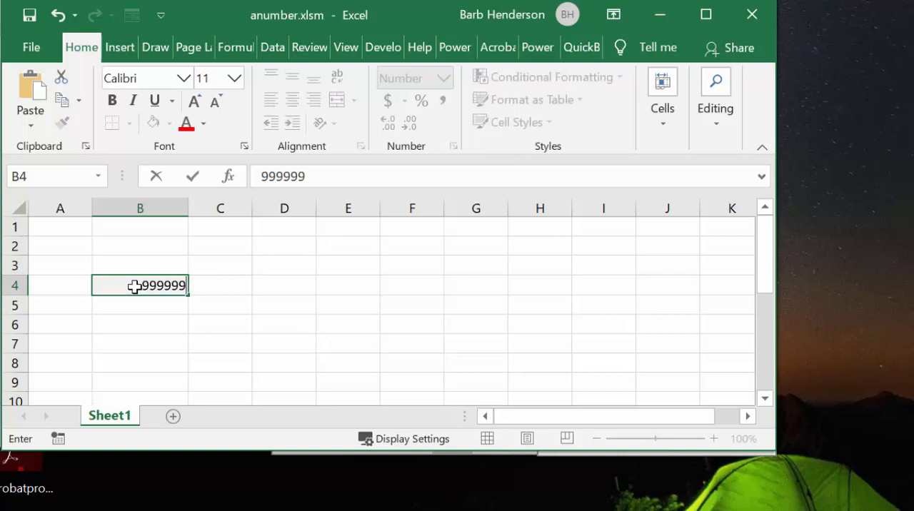
{"action": "mouse_move", "coordinate": [263, 299]}
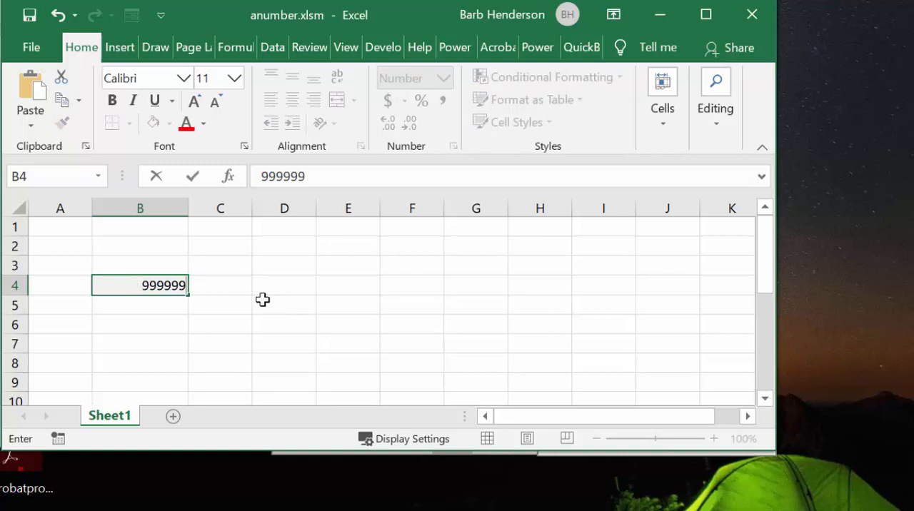
{"action": "mouse_move", "coordinate": [228, 300]}
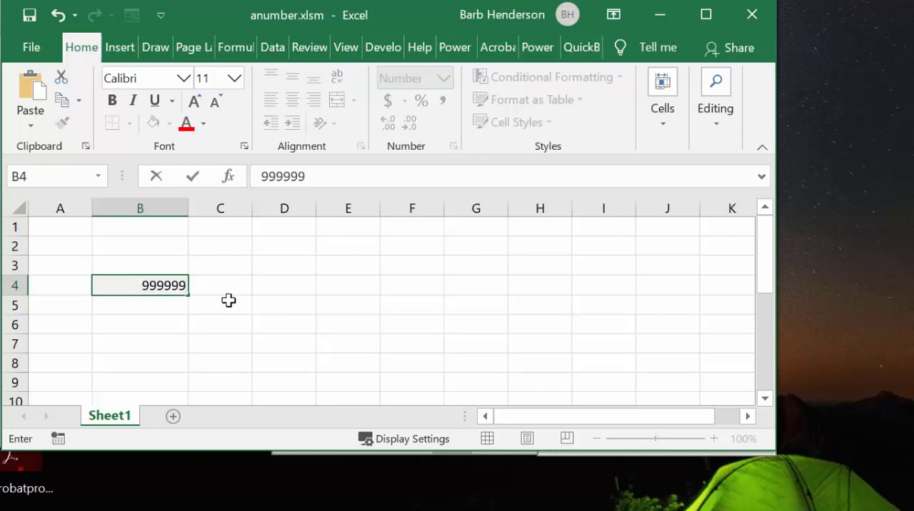
{"action": "left_click", "coordinate": [220, 324]}
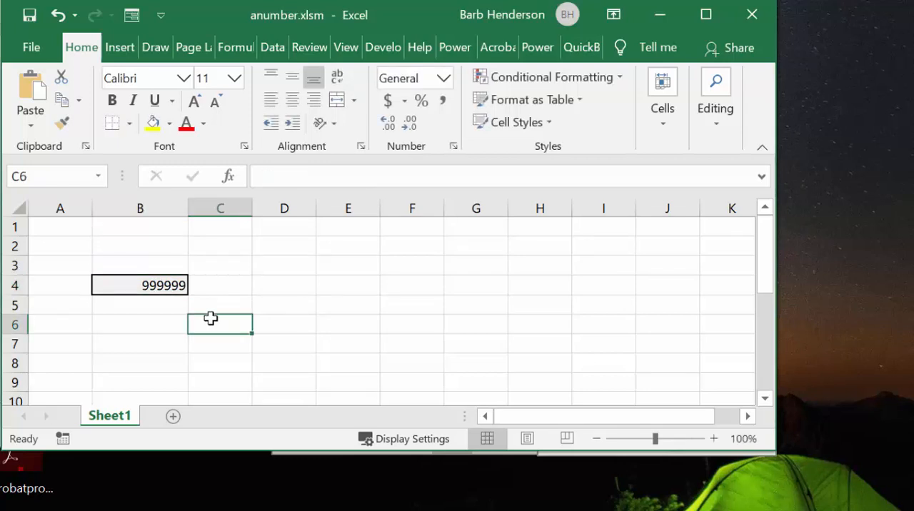
{"action": "mouse_move", "coordinate": [283, 266]}
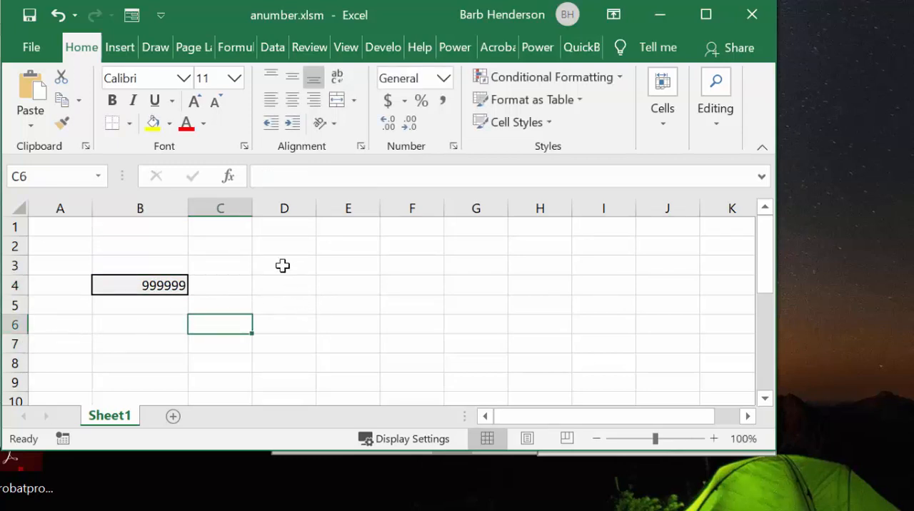
{"action": "mouse_move", "coordinate": [32, 48]}
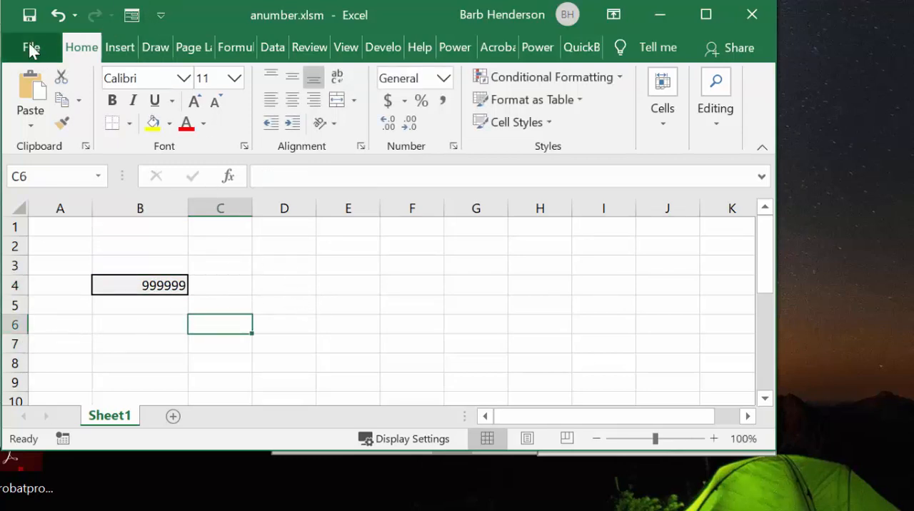
Step: Close anumber.xlsm without saving the changes
{"action": "left_click", "coordinate": [31, 48]}
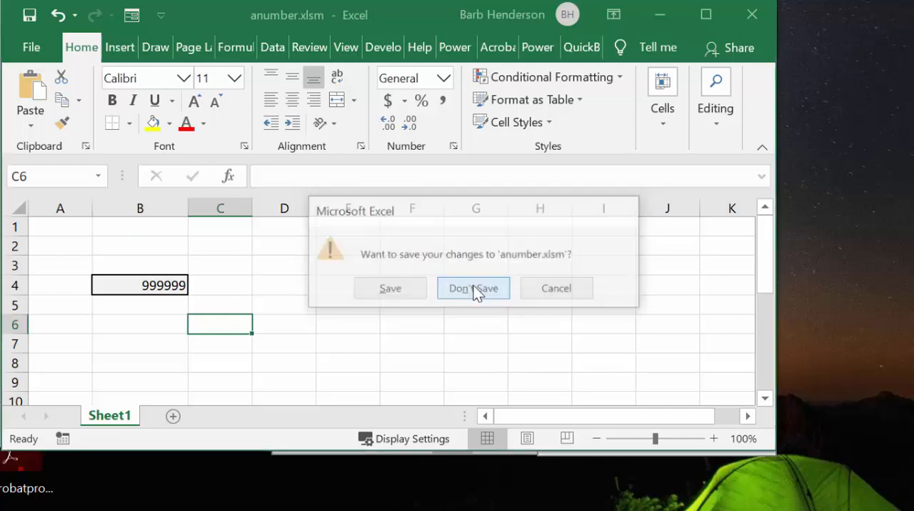
{"action": "left_click", "coordinate": [473, 288]}
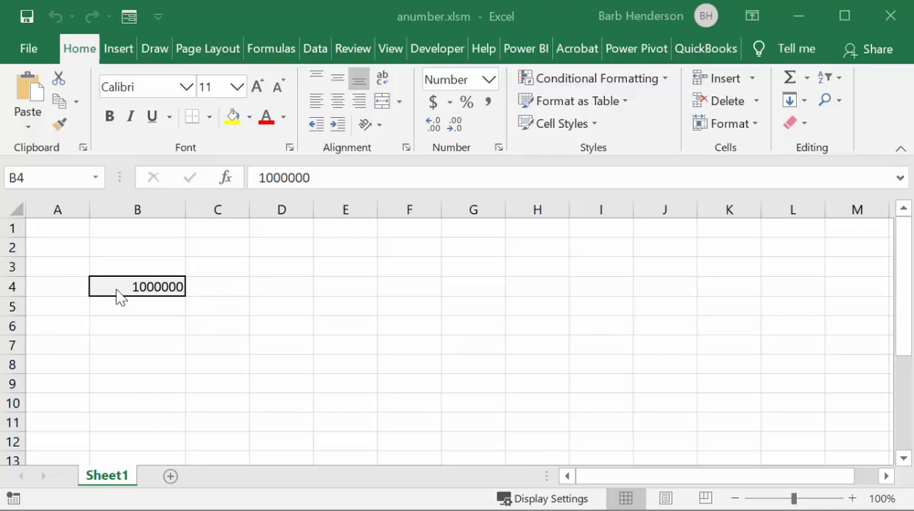
{"action": "mouse_move", "coordinate": [160, 321]}
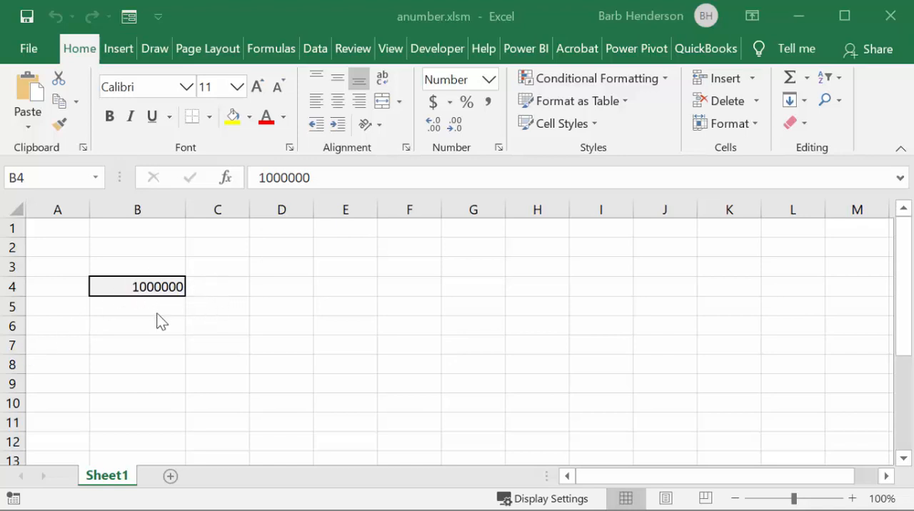
{"action": "mouse_move", "coordinate": [217, 312]}
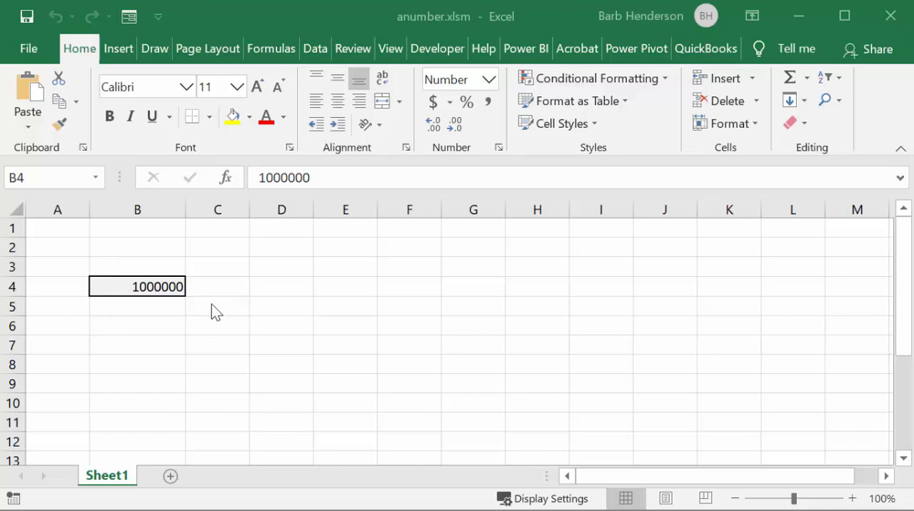
{"action": "mouse_move", "coordinate": [180, 311]}
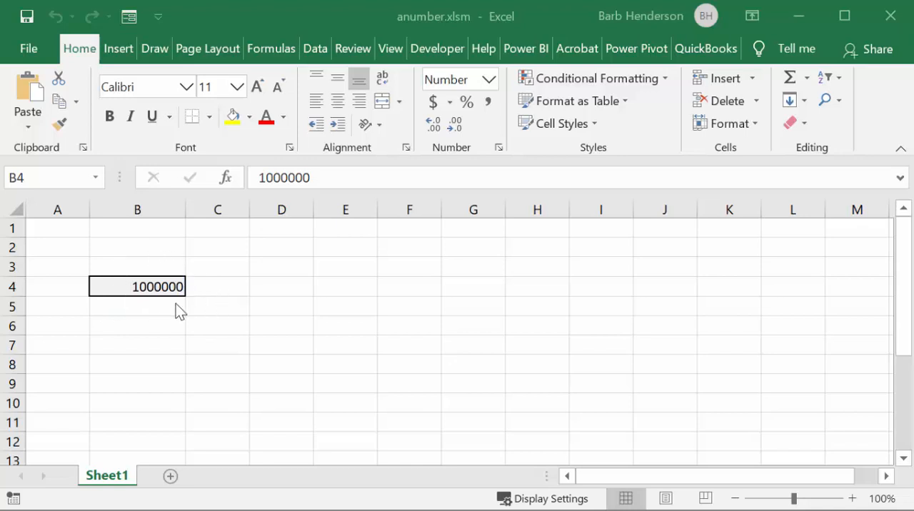
{"action": "mouse_move", "coordinate": [260, 317]}
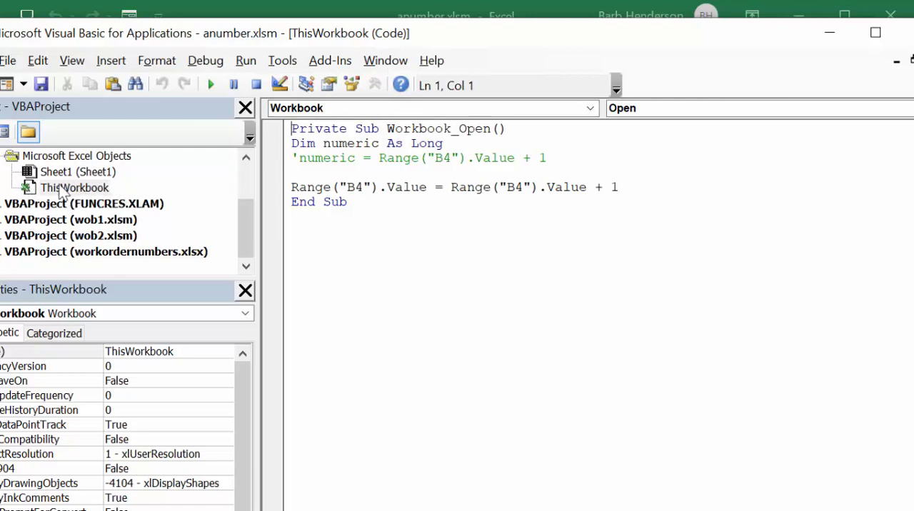
{"action": "mouse_move", "coordinate": [398, 122]}
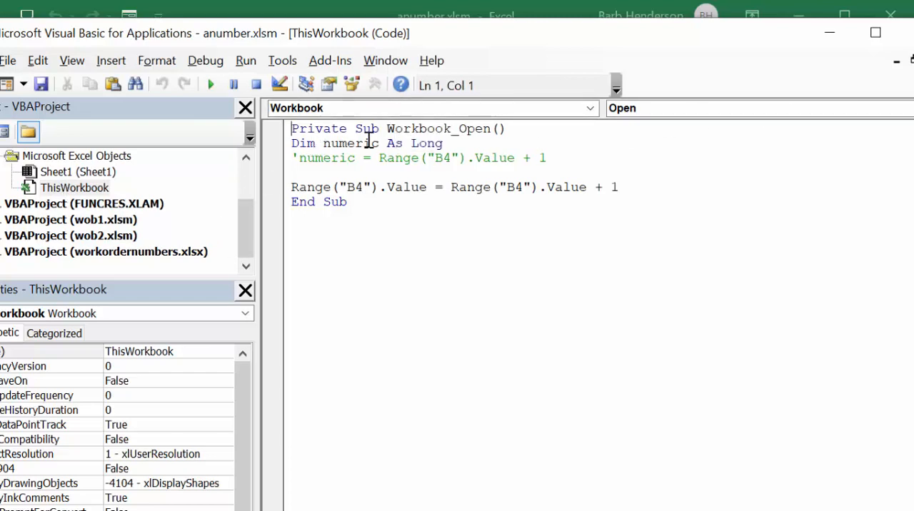
{"action": "mouse_move", "coordinate": [456, 160]}
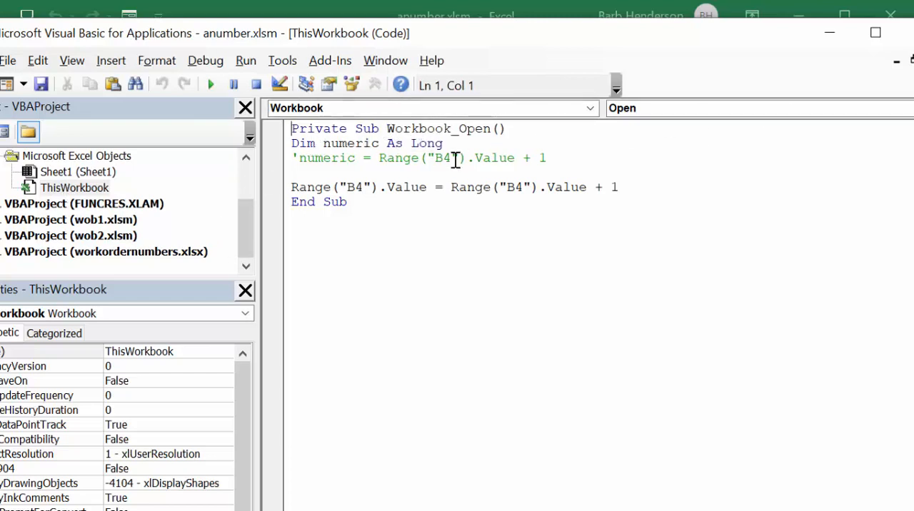
{"action": "mouse_move", "coordinate": [386, 191]}
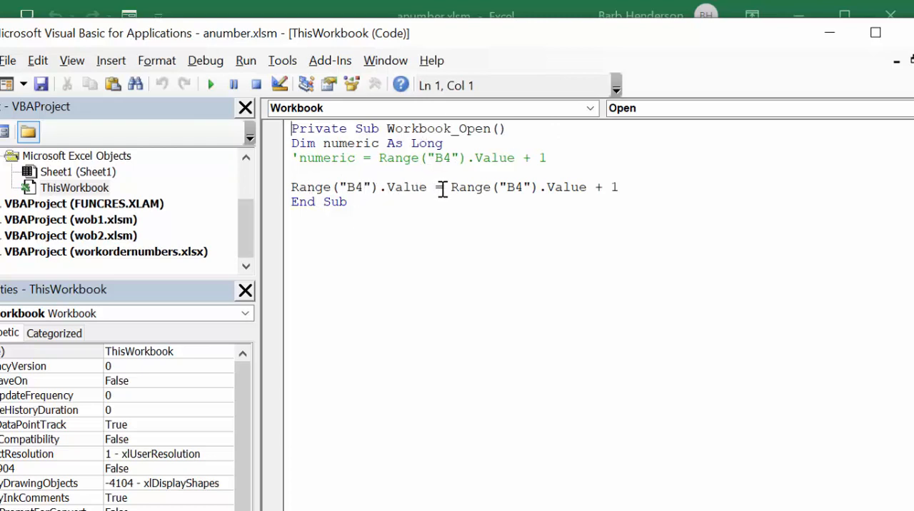
{"action": "mouse_move", "coordinate": [525, 187]}
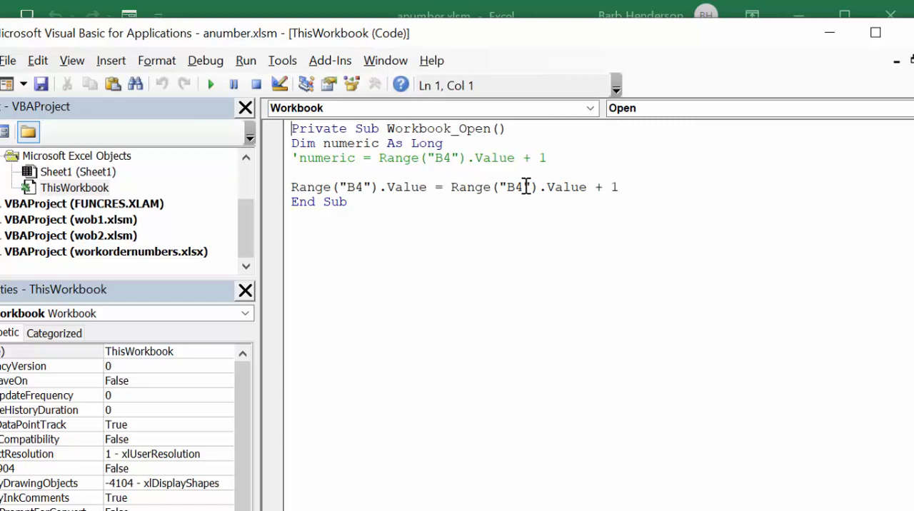
{"action": "mouse_move", "coordinate": [631, 191]}
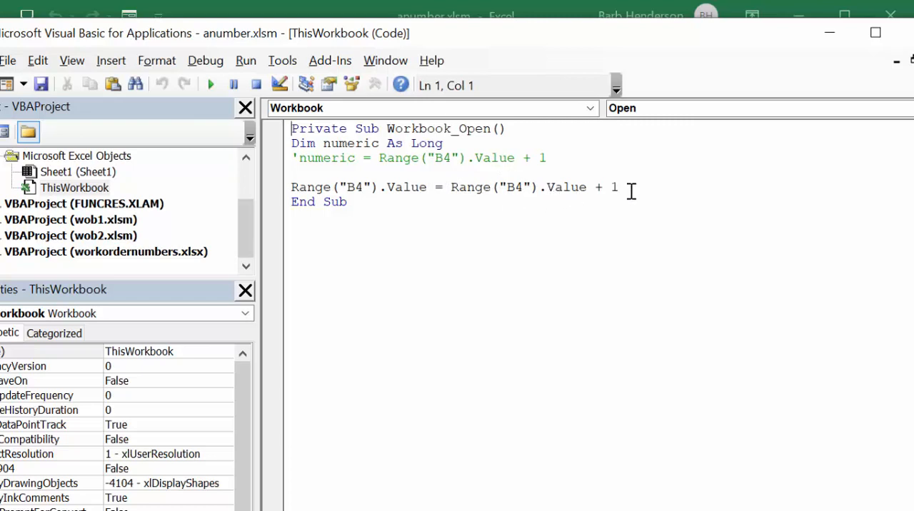
{"action": "mouse_move", "coordinate": [743, 190]}
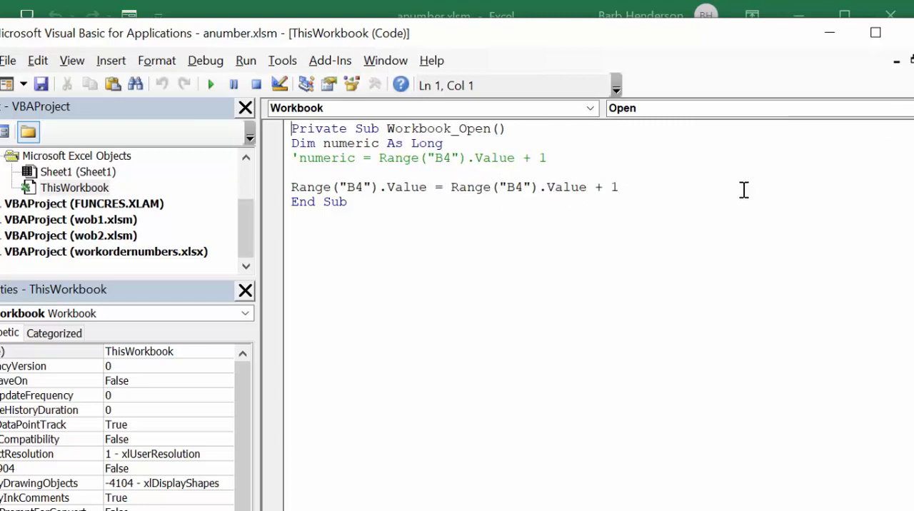
{"action": "mouse_move", "coordinate": [863, 85]}
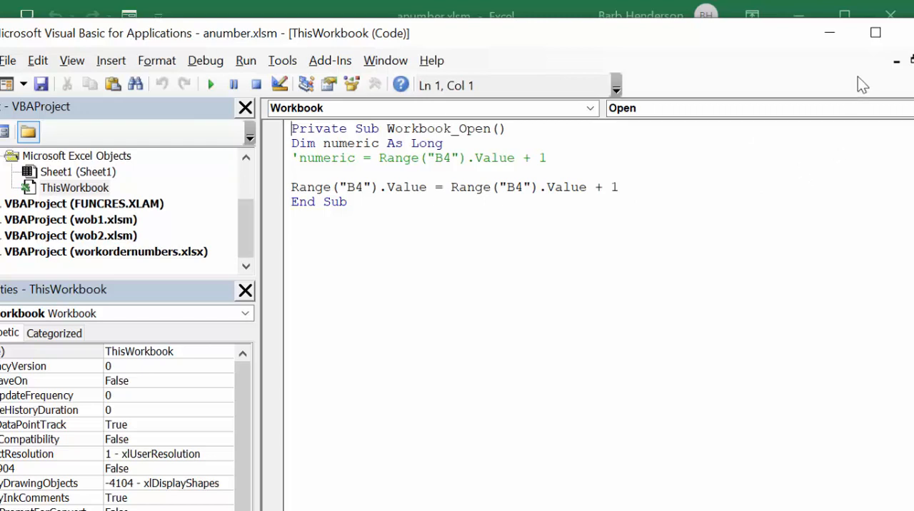
{"action": "mouse_move", "coordinate": [830, 32]}
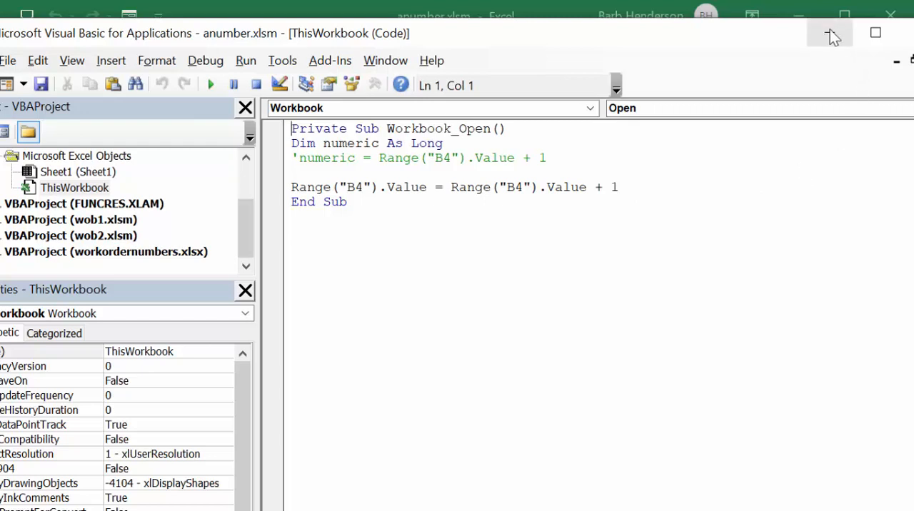
{"action": "mouse_move", "coordinate": [831, 34]}
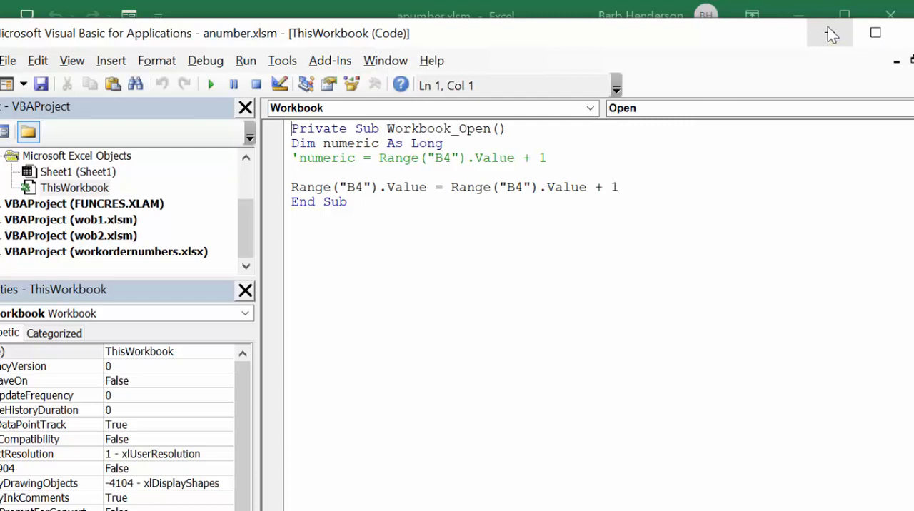
{"action": "mouse_move", "coordinate": [827, 33]}
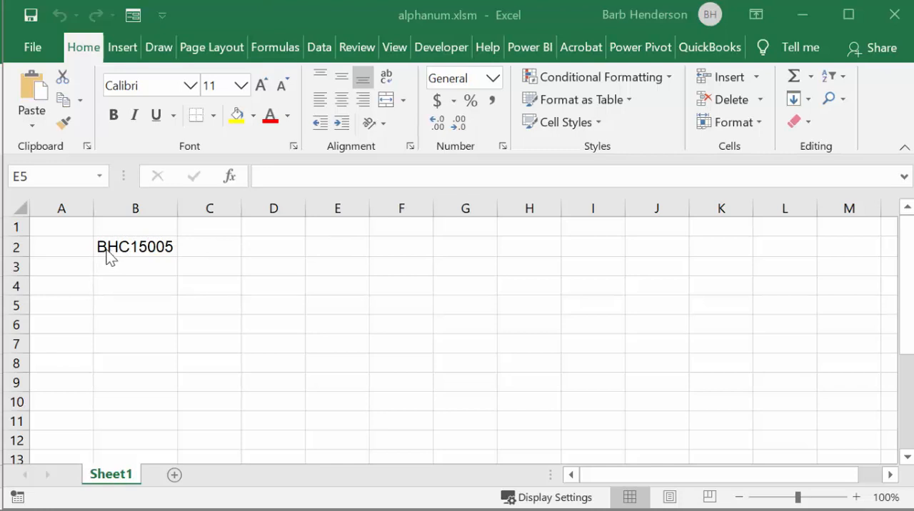
{"action": "mouse_move", "coordinate": [141, 257]}
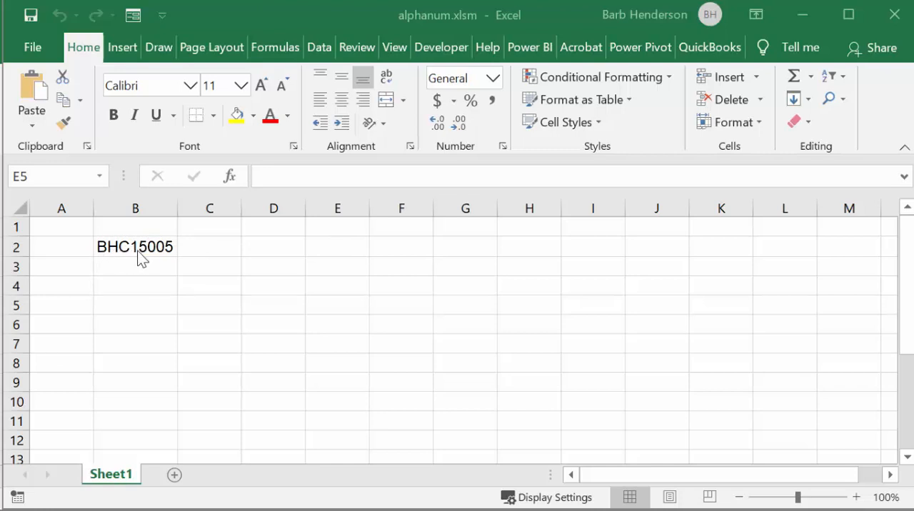
{"action": "mouse_move", "coordinate": [177, 285]}
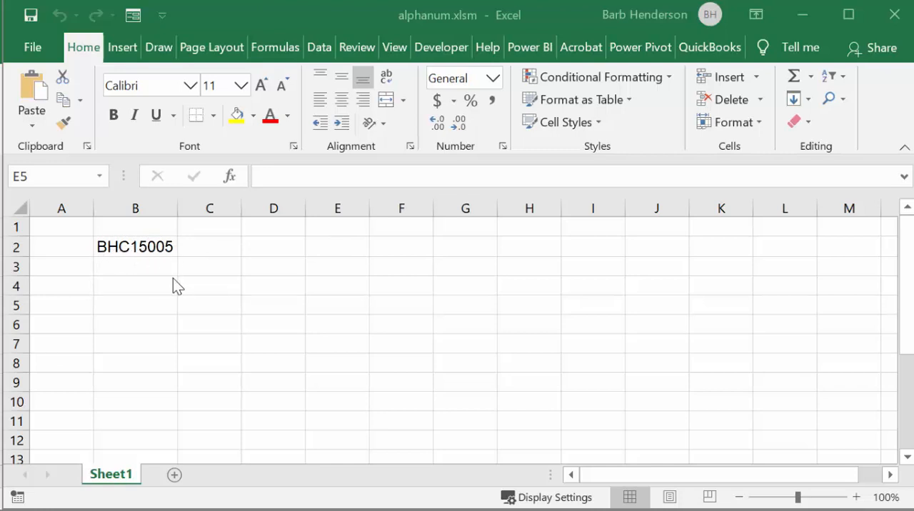
{"action": "mouse_move", "coordinate": [217, 299]}
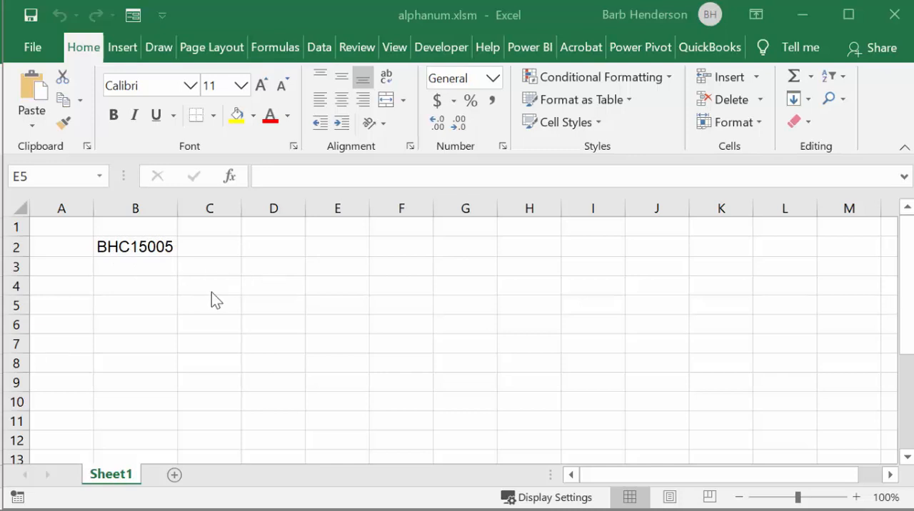
{"action": "mouse_move", "coordinate": [94, 293]}
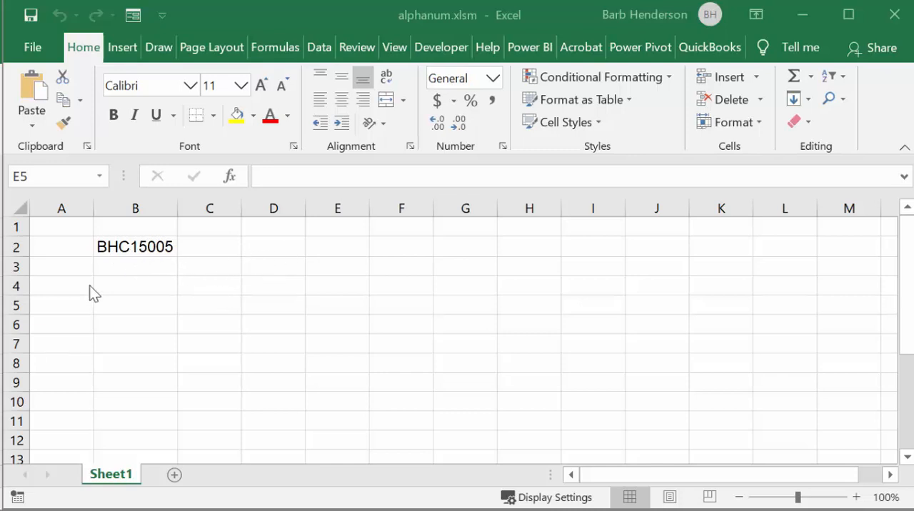
{"action": "mouse_move", "coordinate": [145, 271]}
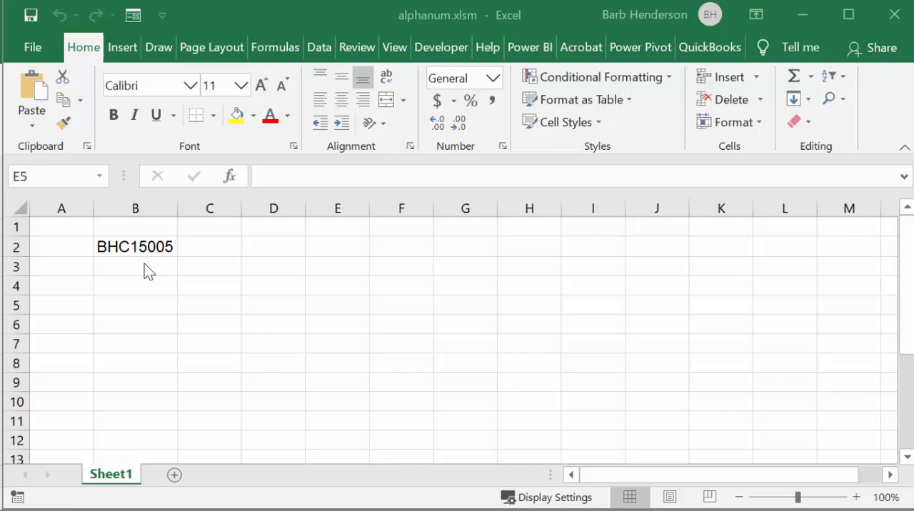
{"action": "mouse_move", "coordinate": [189, 257]}
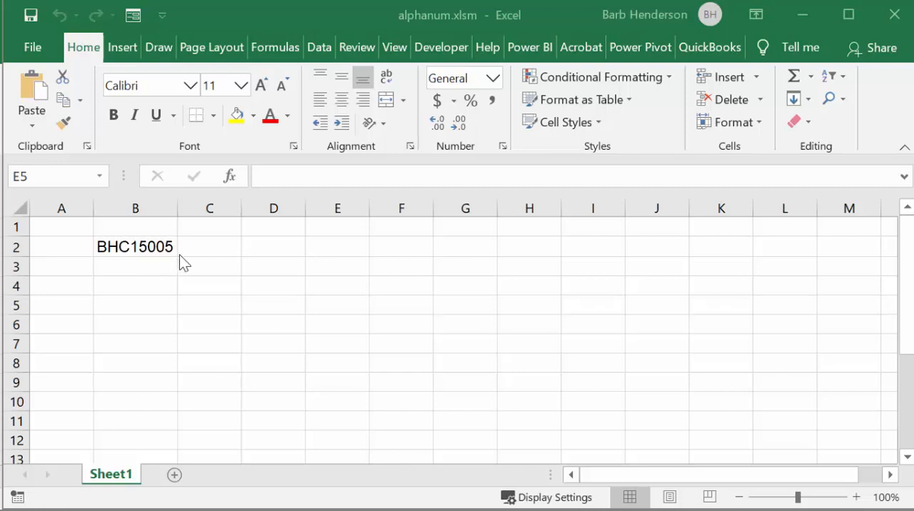
{"action": "mouse_move", "coordinate": [148, 266]}
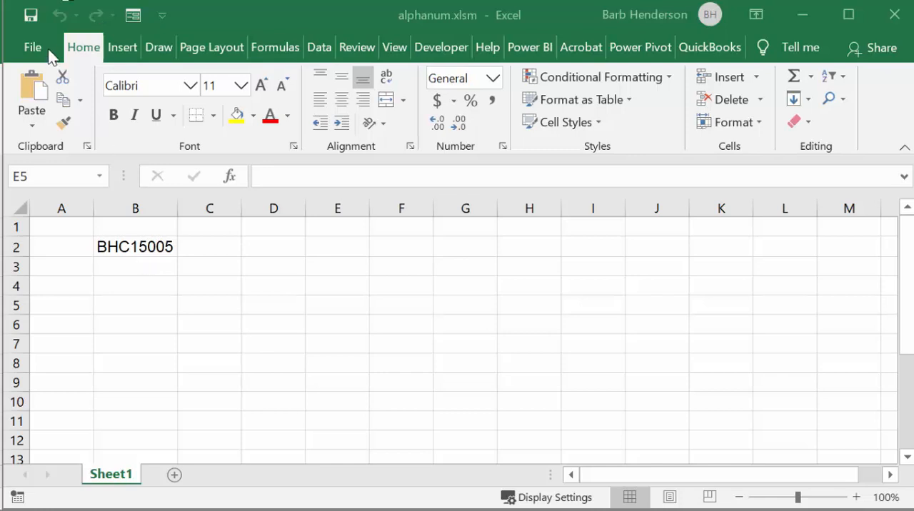
Step: Close the alphanum workbook, saving its changes
{"action": "left_click", "coordinate": [33, 47]}
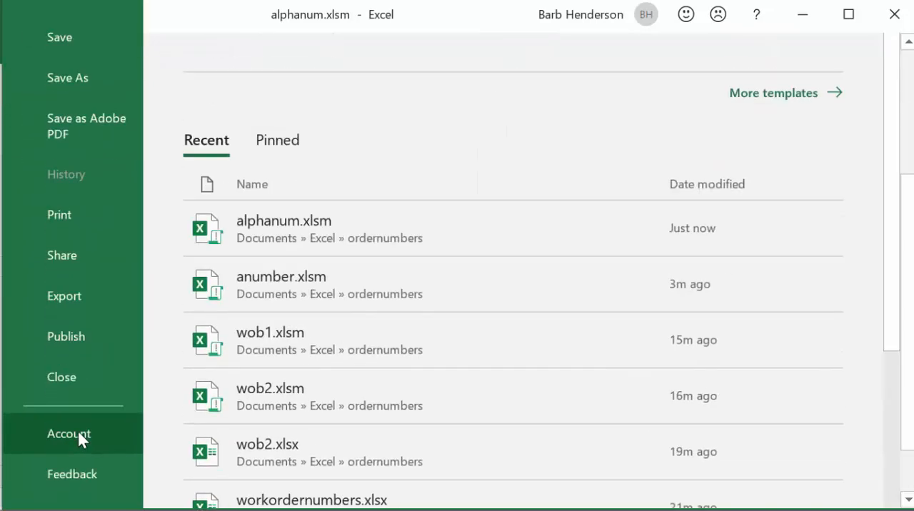
{"action": "mouse_move", "coordinate": [62, 377]}
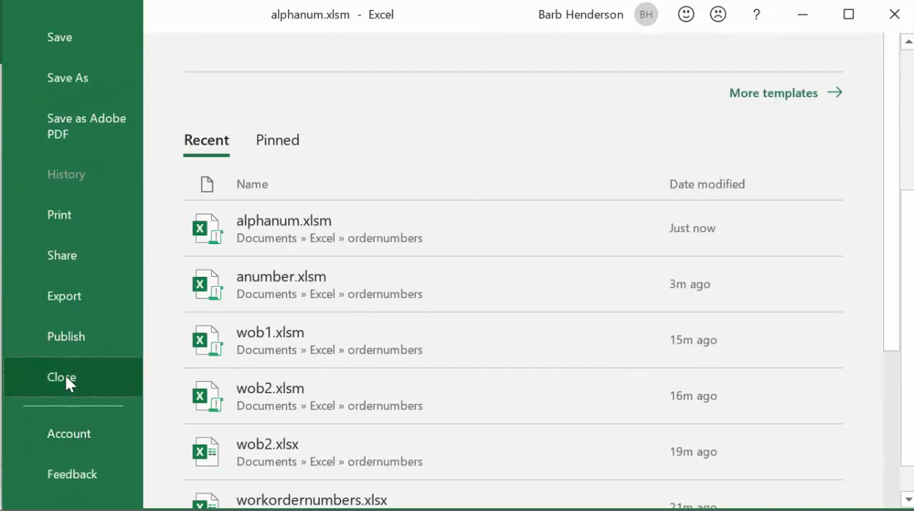
{"action": "left_click", "coordinate": [62, 377]}
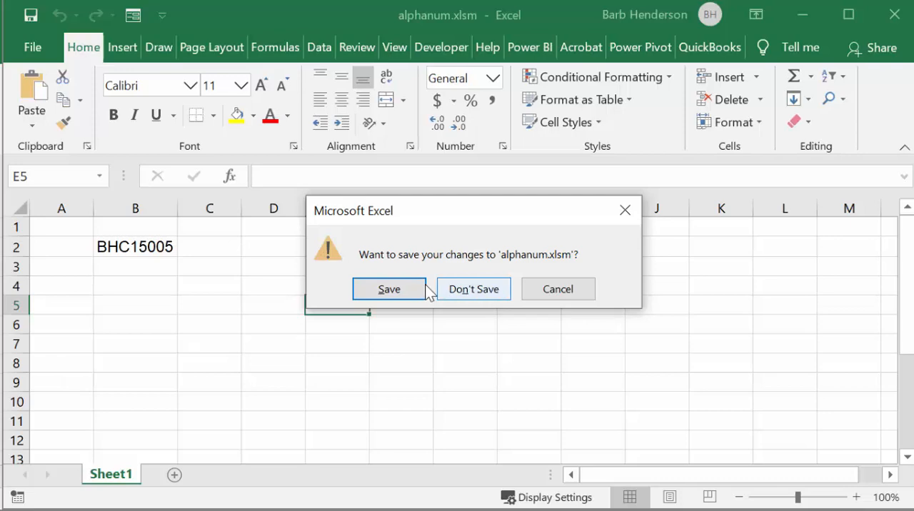
{"action": "left_click", "coordinate": [474, 288]}
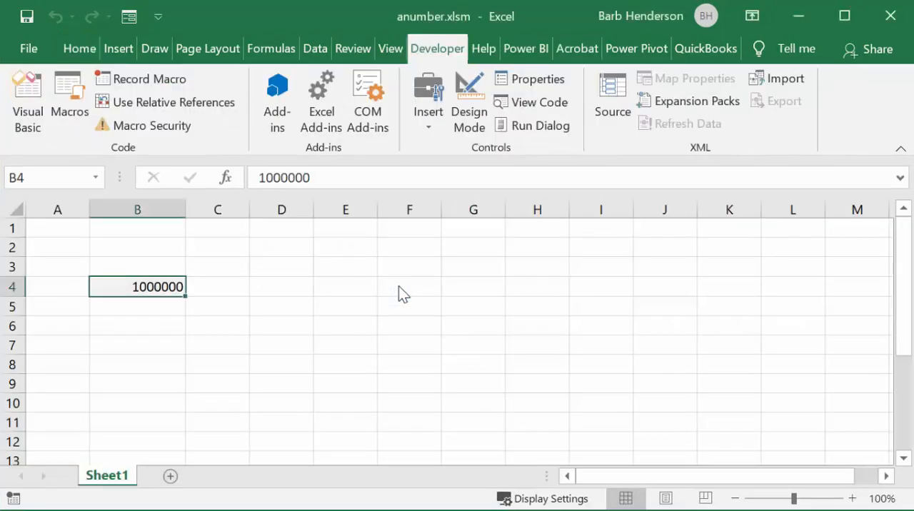
Step: Reopen alphanum.xlsm from the recent files list
{"action": "left_click", "coordinate": [29, 49]}
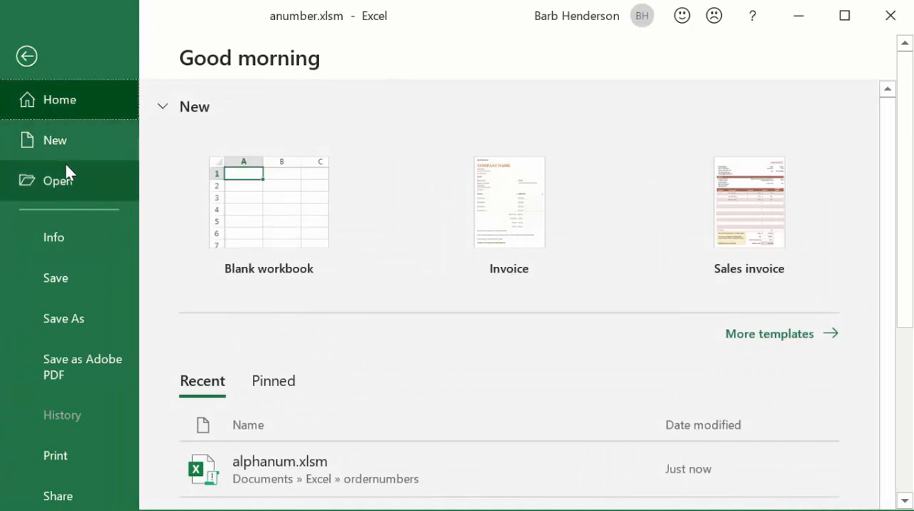
{"action": "mouse_move", "coordinate": [57, 495]}
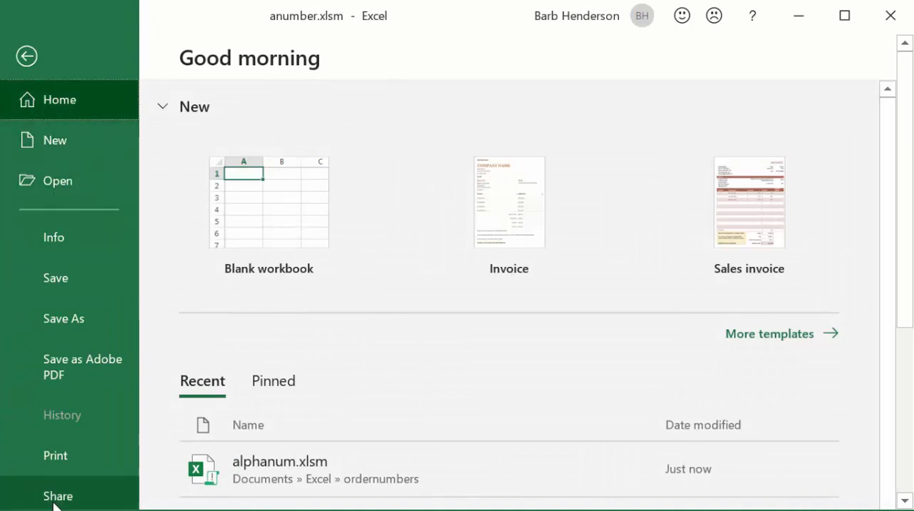
{"action": "mouse_move", "coordinate": [279, 468]}
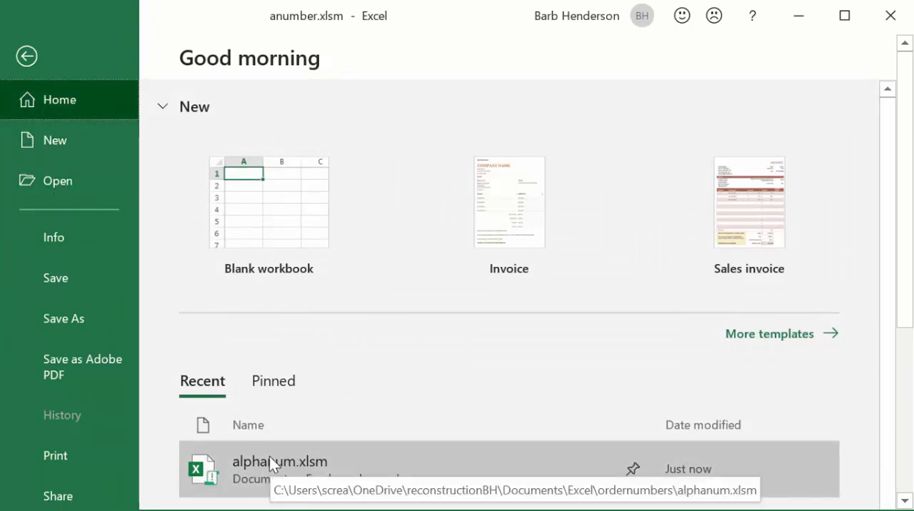
{"action": "left_click", "coordinate": [279, 463]}
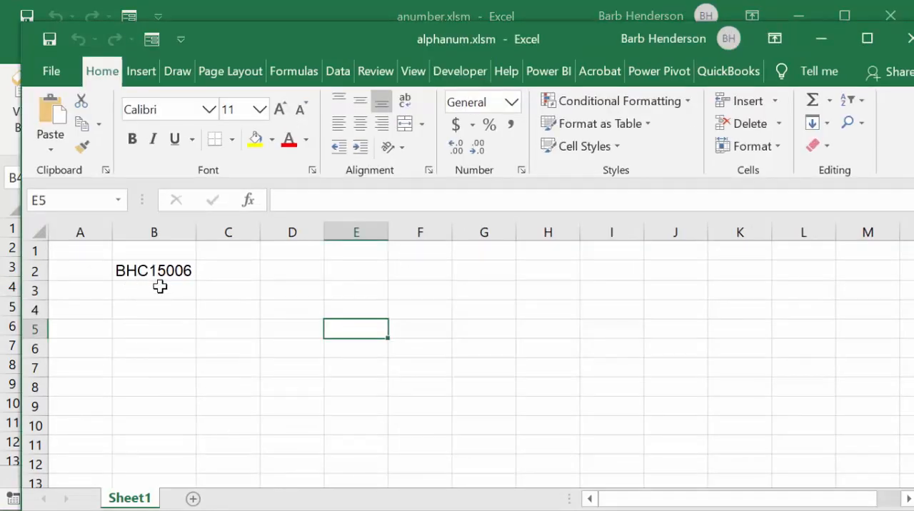
{"action": "mouse_move", "coordinate": [394, 242]}
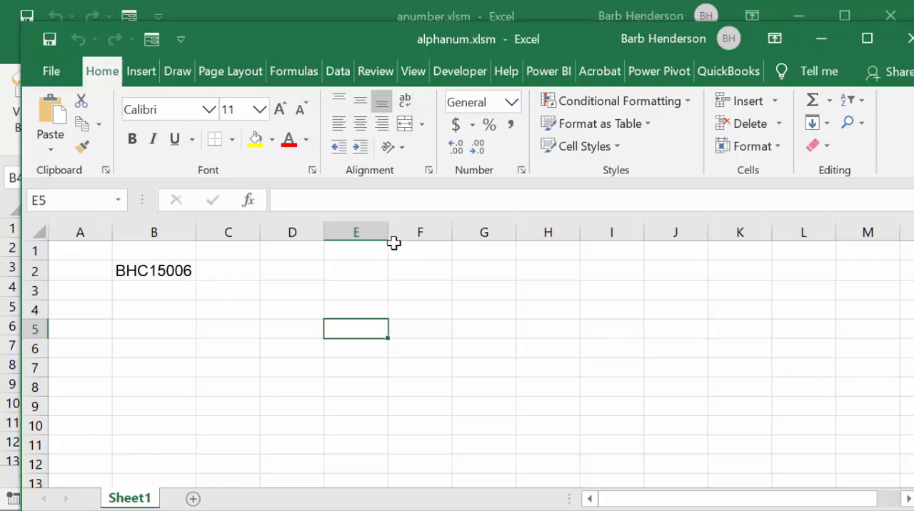
{"action": "mouse_move", "coordinate": [459, 70]}
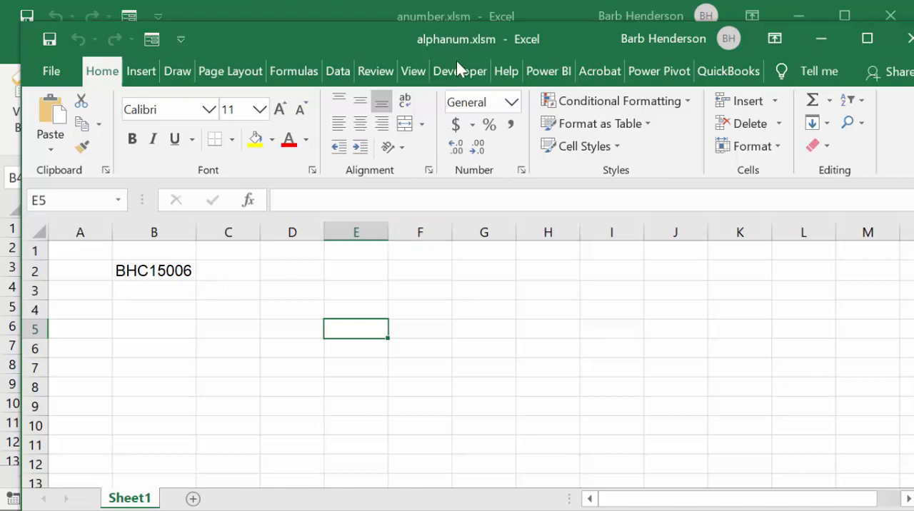
{"action": "mouse_move", "coordinate": [460, 71]}
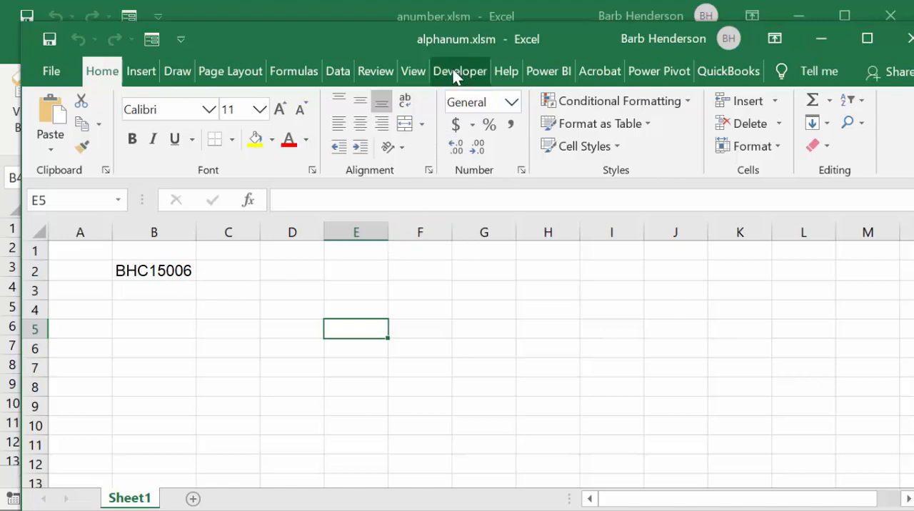
Step: Switch to the Developer tools after confirming B2 reads BHC15006
{"action": "left_click", "coordinate": [460, 71]}
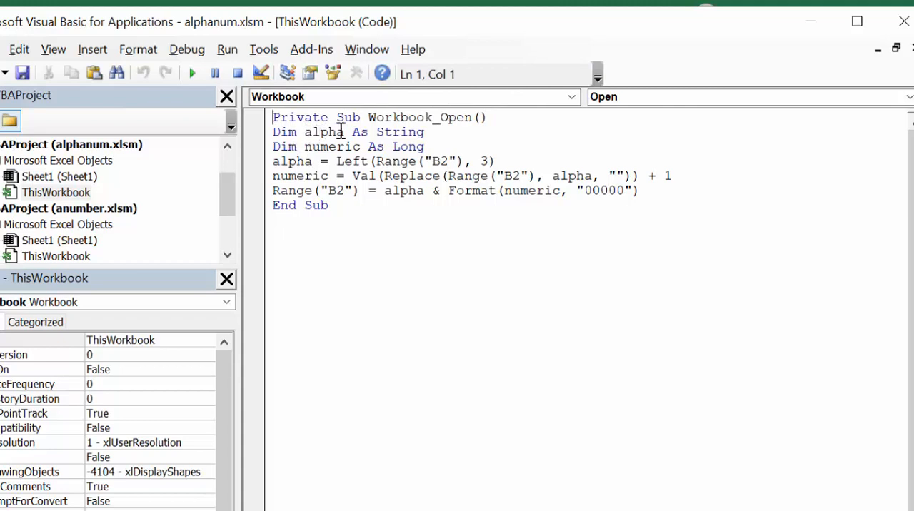
{"action": "mouse_move", "coordinate": [336, 146]}
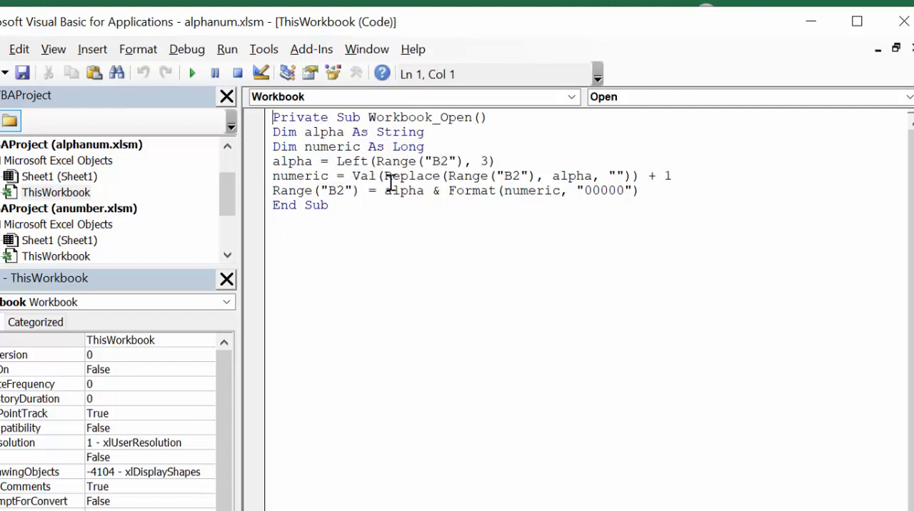
{"action": "mouse_move", "coordinate": [479, 182]}
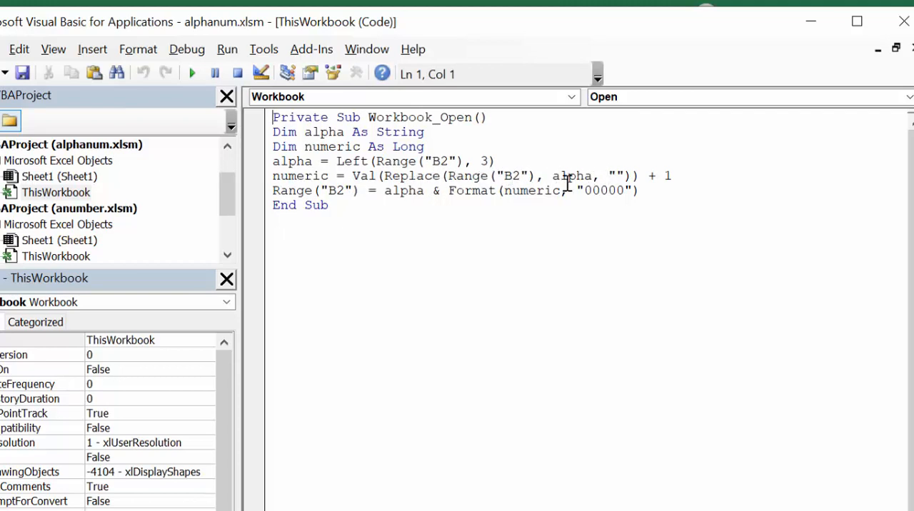
{"action": "mouse_move", "coordinate": [613, 177]}
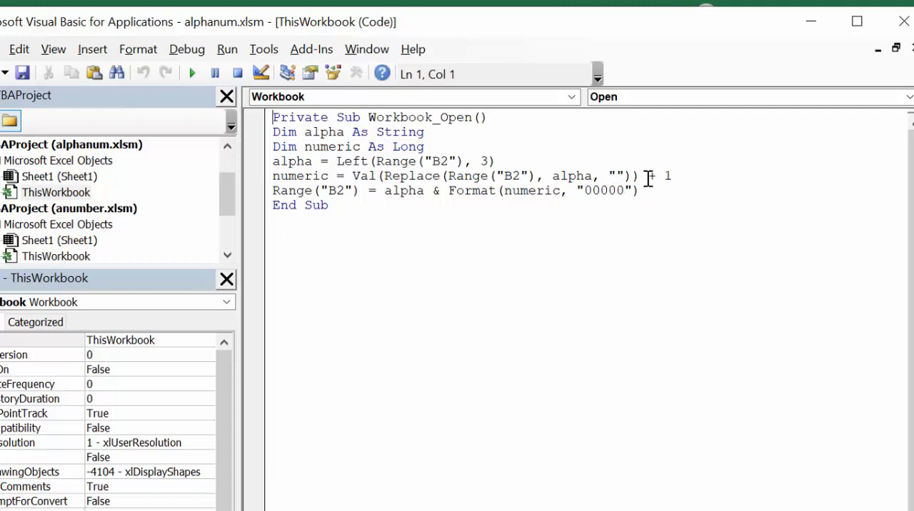
{"action": "mouse_move", "coordinate": [426, 207]}
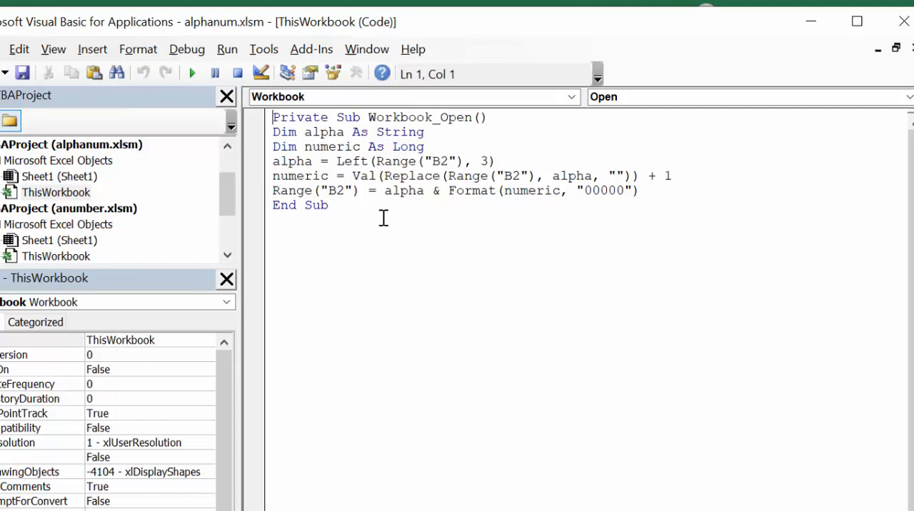
{"action": "mouse_move", "coordinate": [584, 193]}
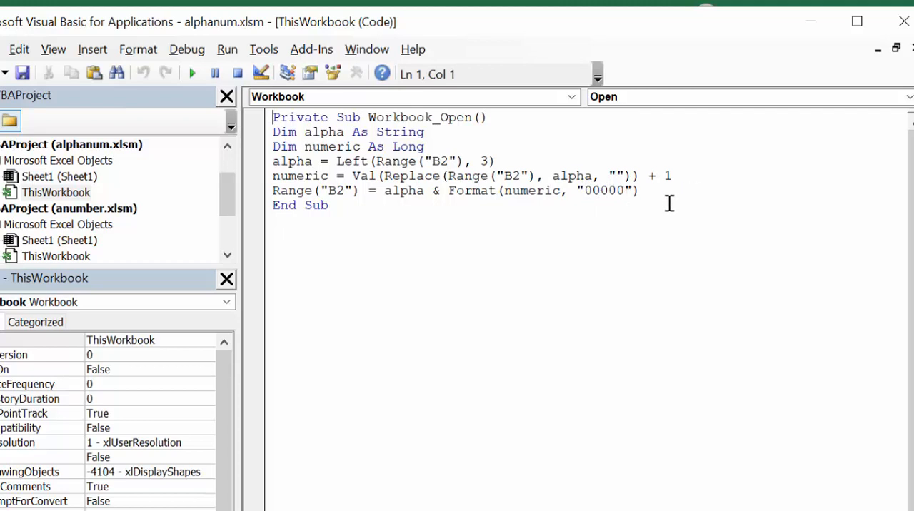
{"action": "mouse_move", "coordinate": [763, 193]}
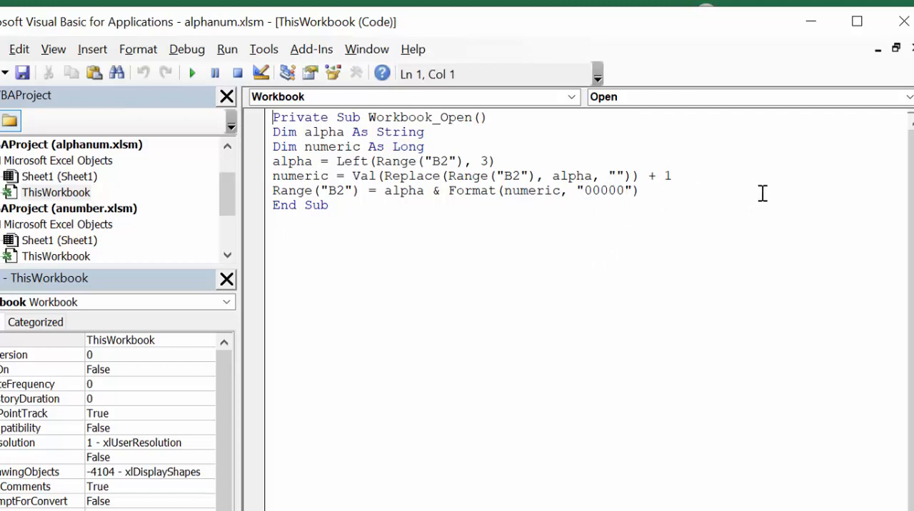
{"action": "mouse_move", "coordinate": [526, 304]}
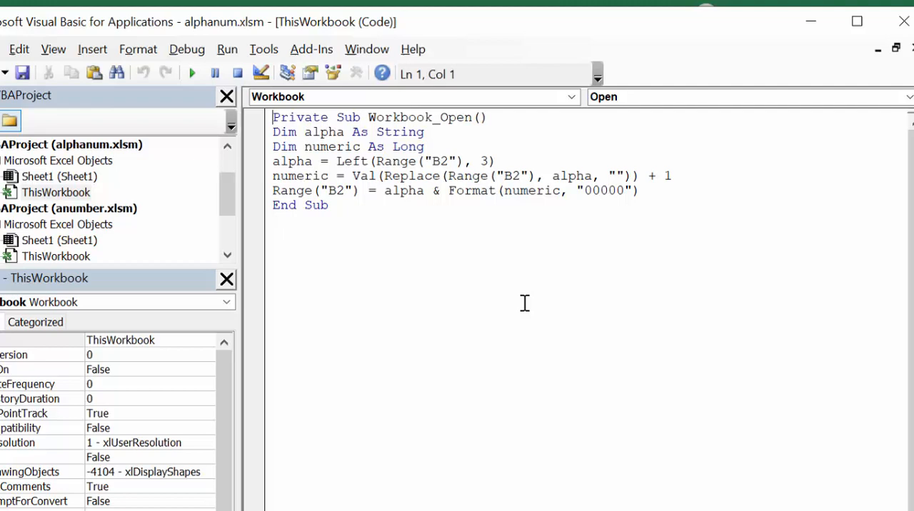
{"action": "mouse_move", "coordinate": [516, 293]}
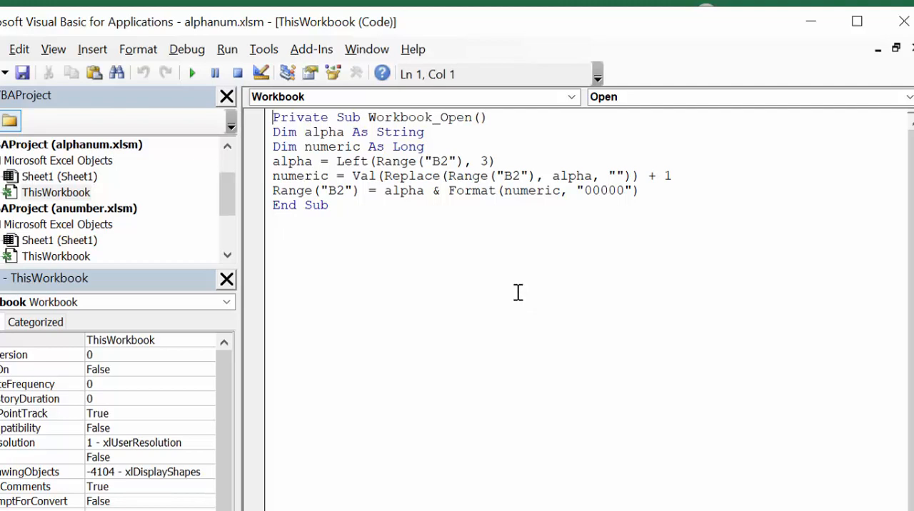
{"action": "mouse_move", "coordinate": [480, 282]}
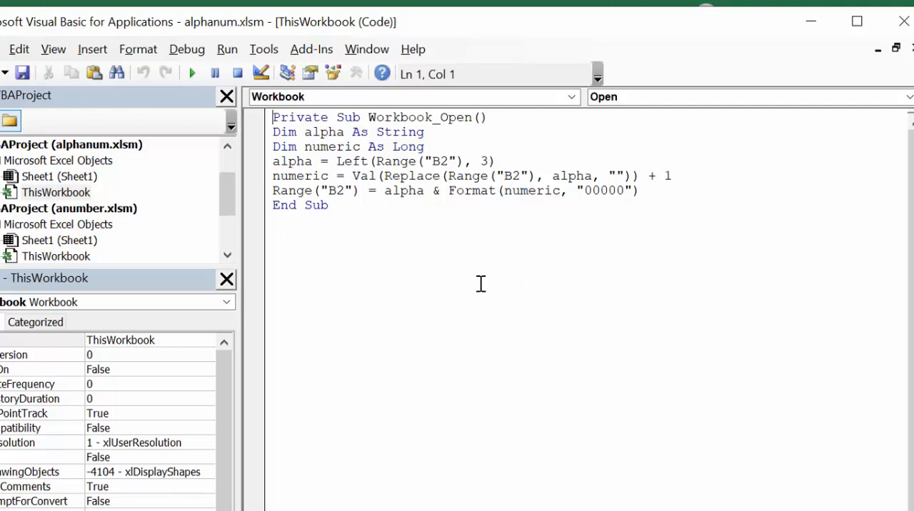
{"action": "mouse_move", "coordinate": [734, 217]}
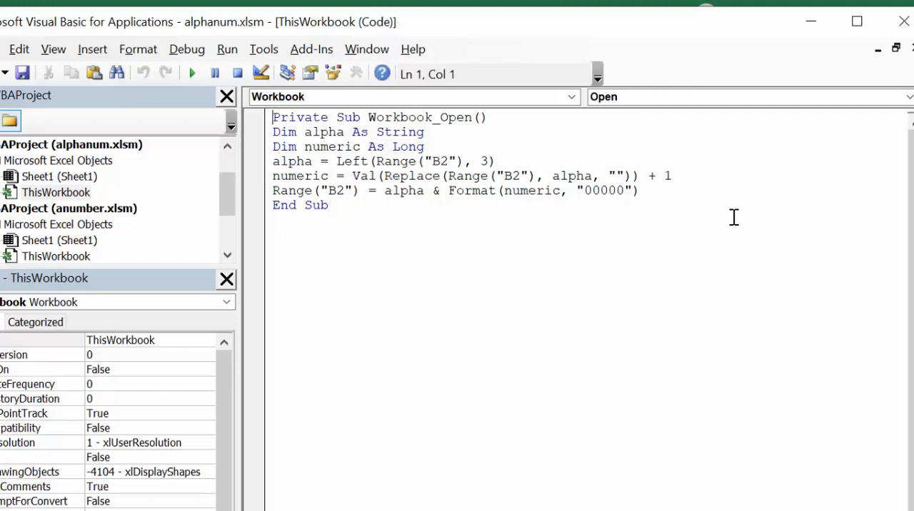
{"action": "mouse_move", "coordinate": [392, 298]}
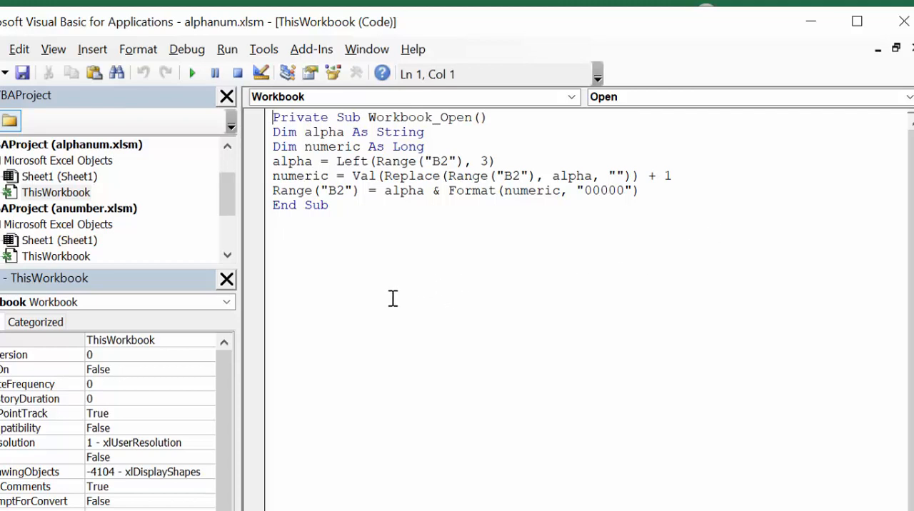
{"action": "mouse_move", "coordinate": [405, 297]}
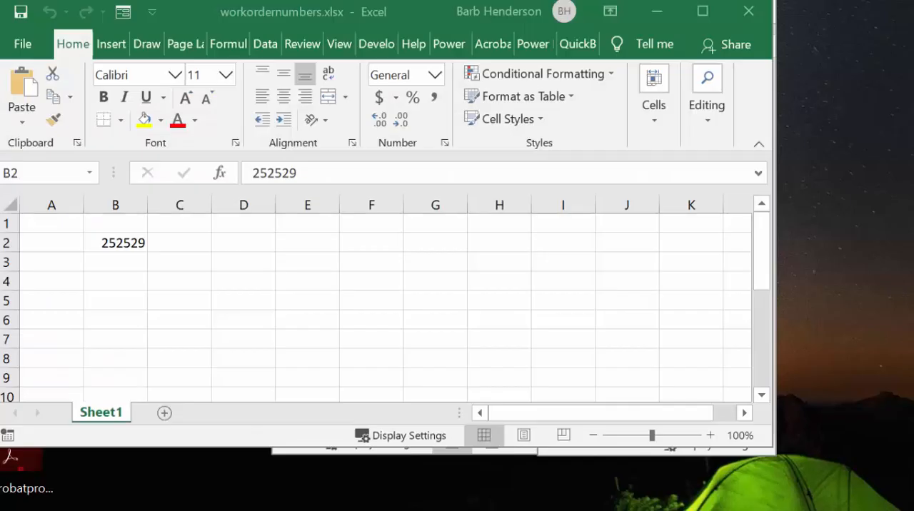
{"action": "mouse_move", "coordinate": [191, 88]}
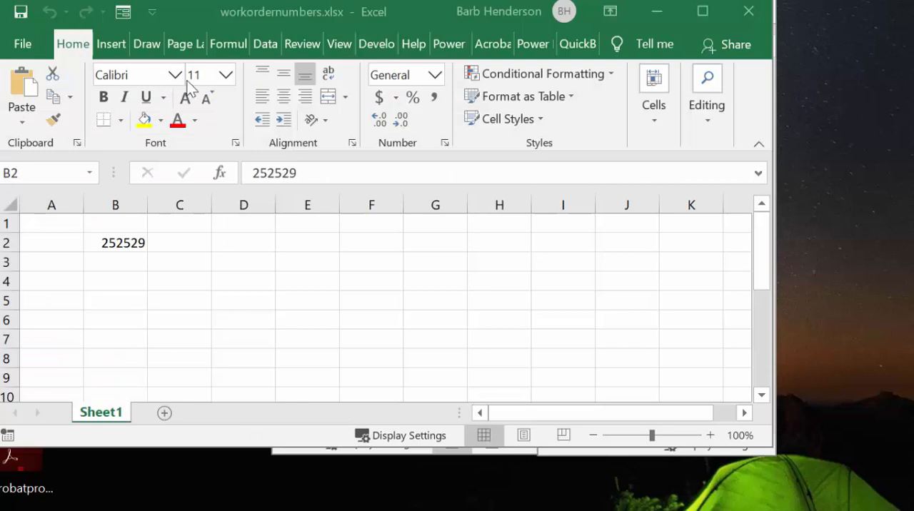
{"action": "mouse_move", "coordinate": [274, 37]}
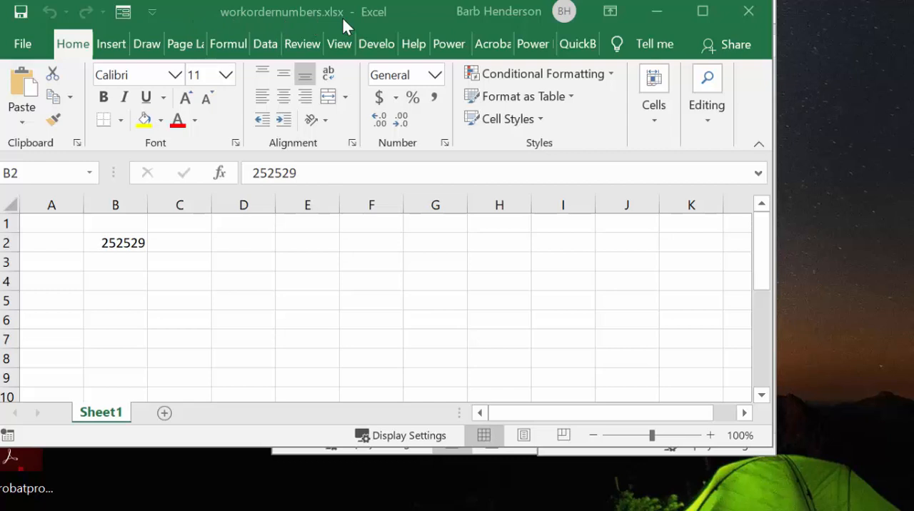
{"action": "mouse_move", "coordinate": [105, 257]}
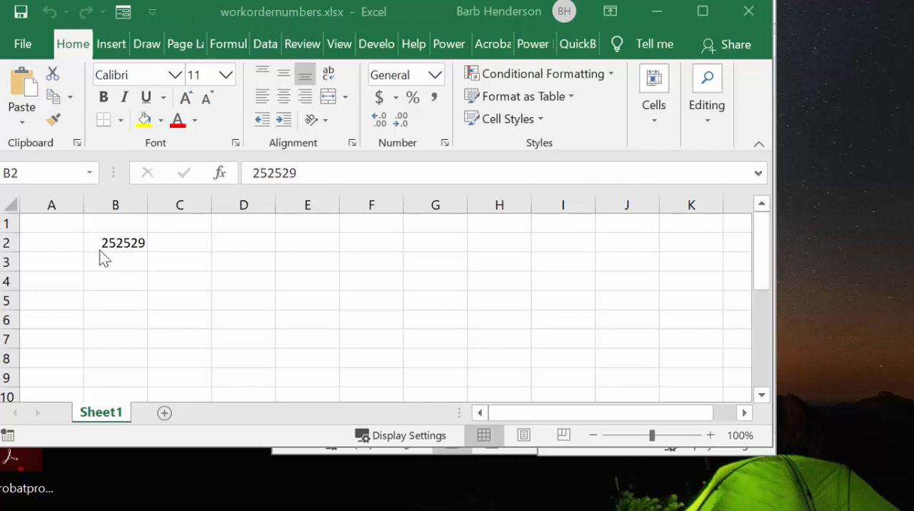
{"action": "mouse_move", "coordinate": [143, 265]}
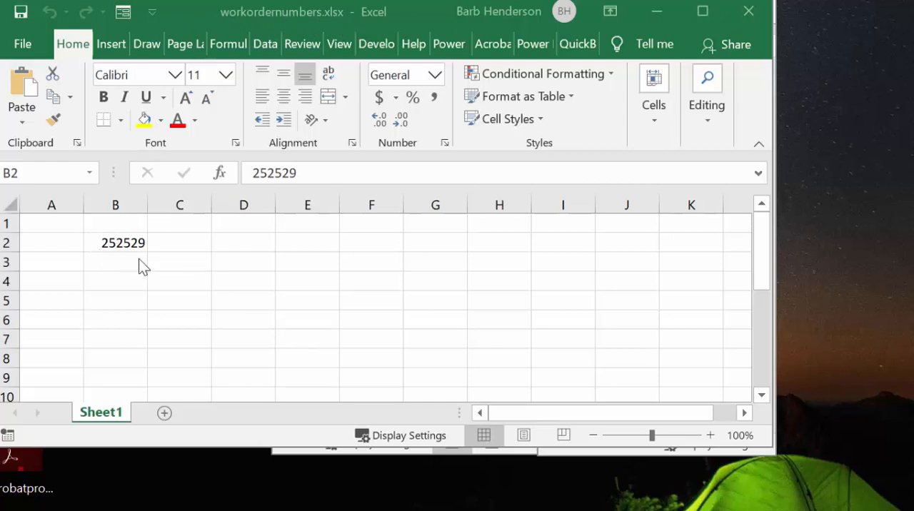
{"action": "mouse_move", "coordinate": [114, 258]}
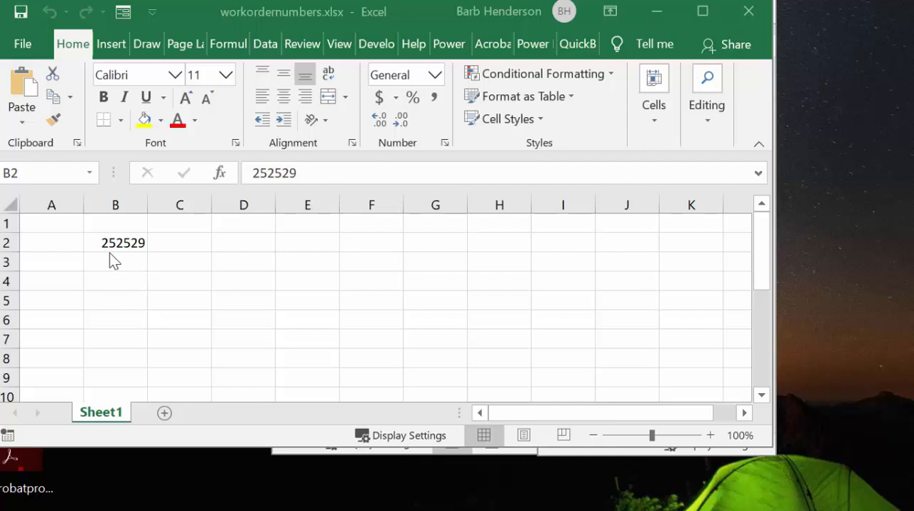
{"action": "mouse_move", "coordinate": [131, 259]}
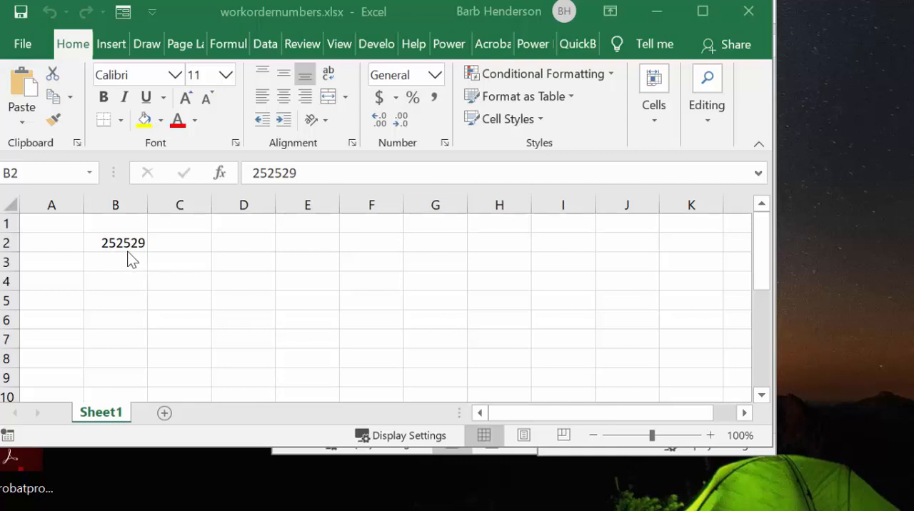
{"action": "mouse_move", "coordinate": [171, 259]}
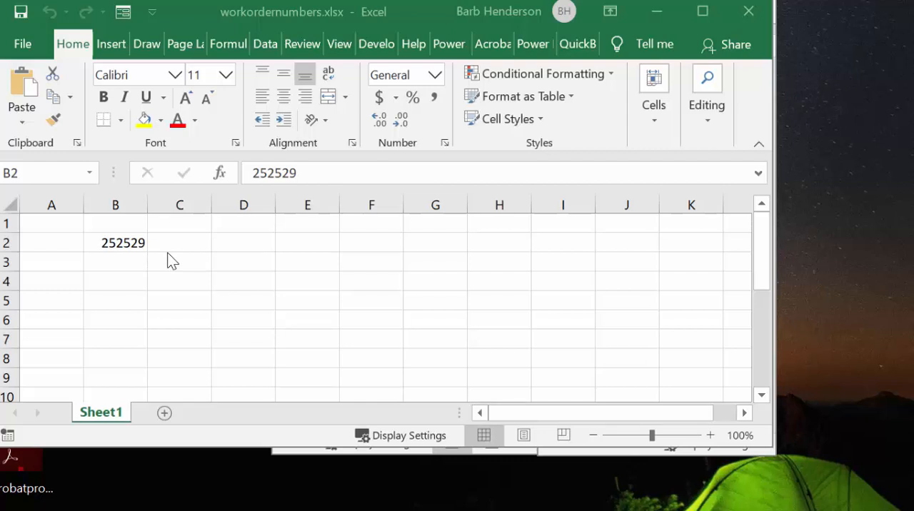
{"action": "mouse_move", "coordinate": [154, 249]}
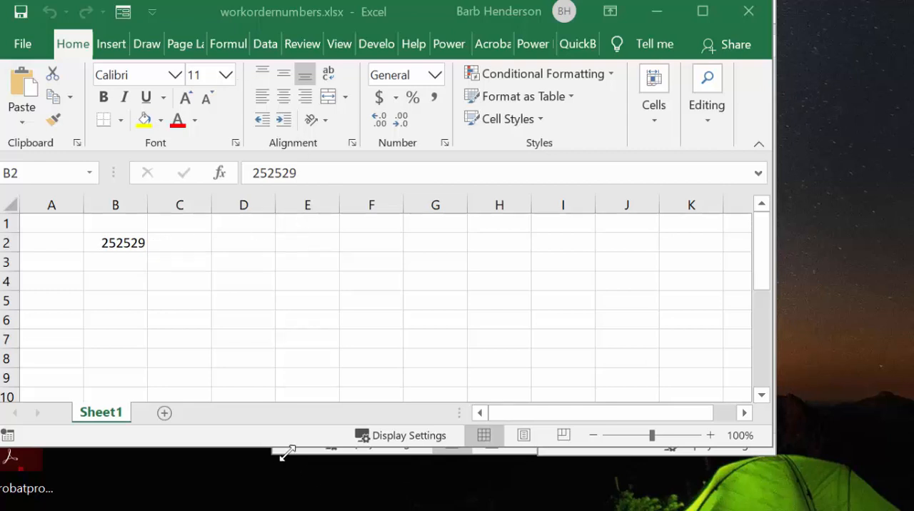
{"action": "mouse_move", "coordinate": [287, 469]}
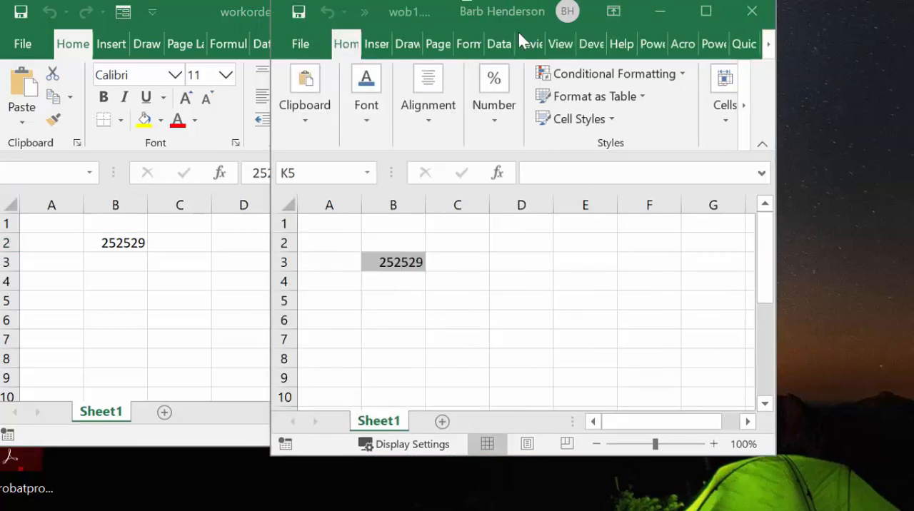
{"action": "mouse_move", "coordinate": [409, 252]}
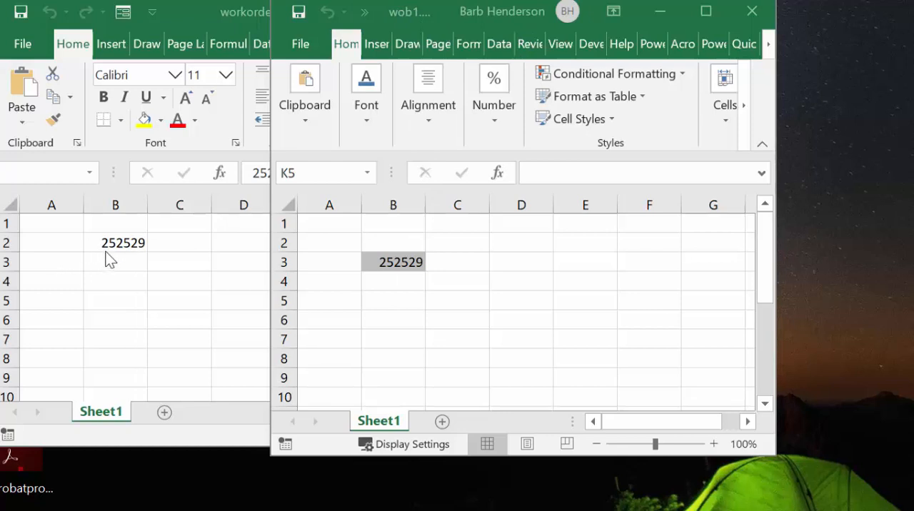
{"action": "mouse_move", "coordinate": [320, 36]}
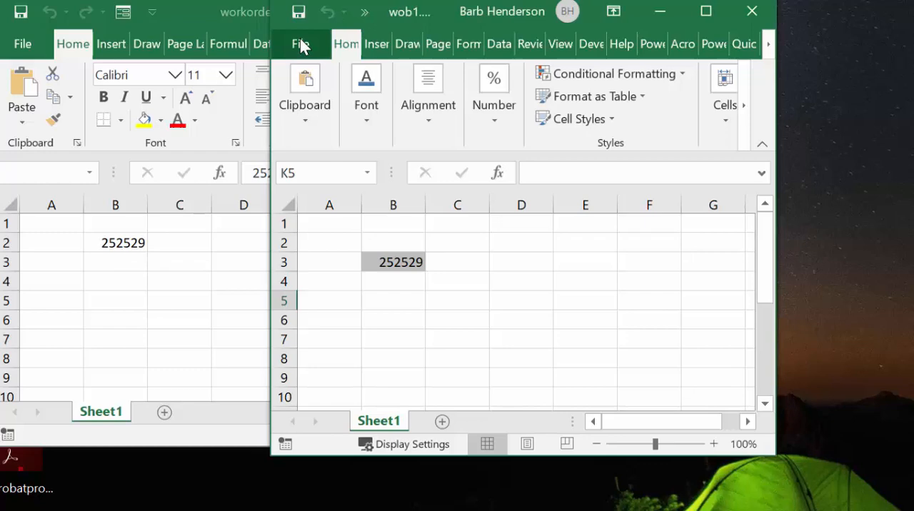
Step: Close wob1 showing order number 252529, saving its changes
{"action": "left_click", "coordinate": [300, 43]}
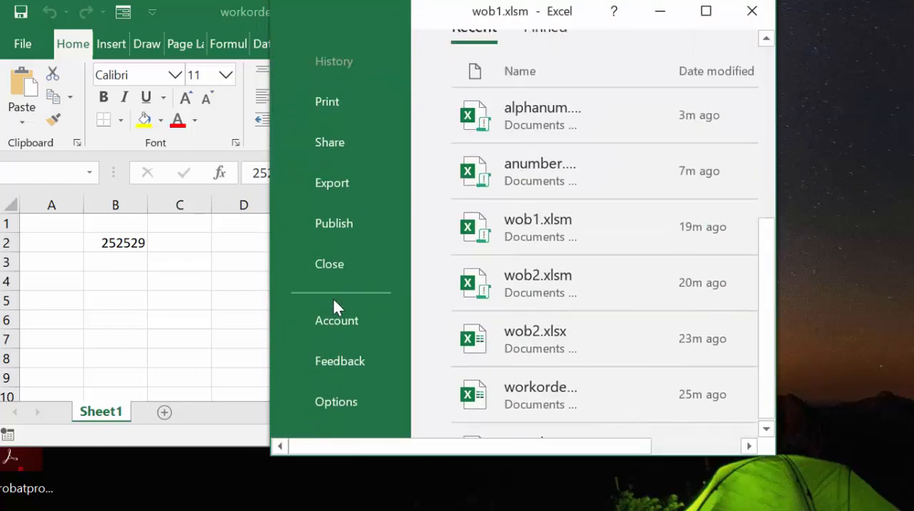
{"action": "mouse_move", "coordinate": [328, 265]}
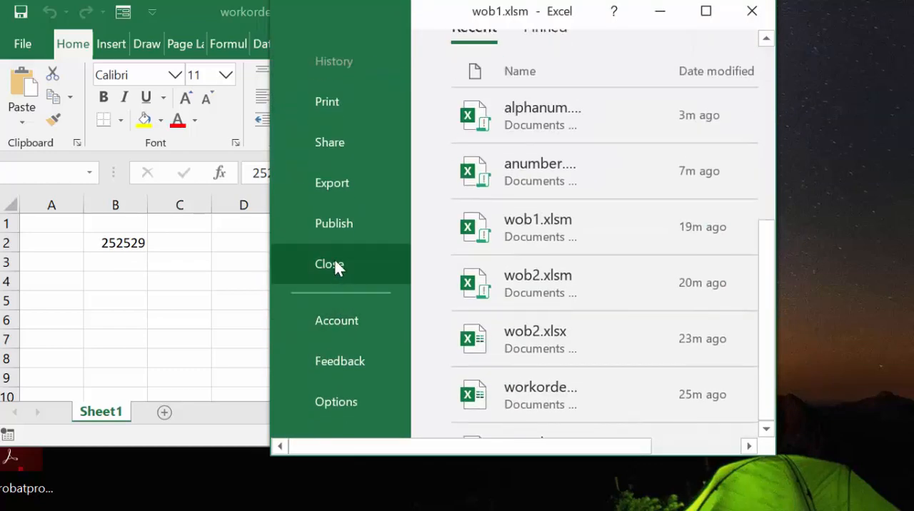
{"action": "left_click", "coordinate": [328, 264]}
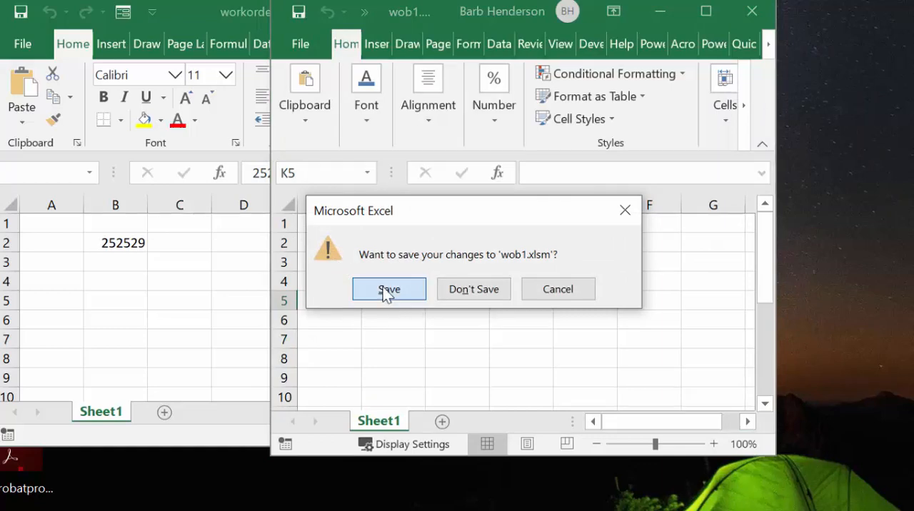
{"action": "left_click", "coordinate": [388, 288]}
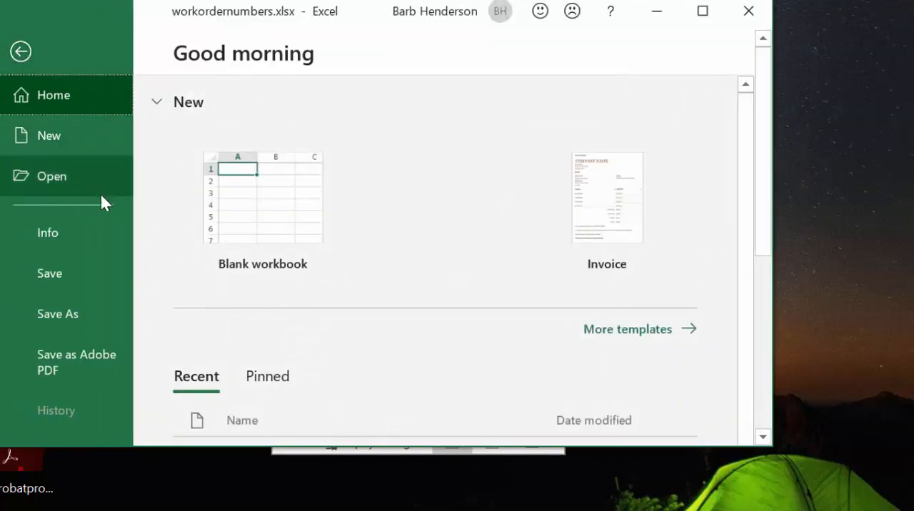
Step: Scroll the file list to reopen wob1.xlsm so it pulls order number 252530 into B3
{"action": "scroll", "scroll_direction": "down", "scroll_amount": 3}
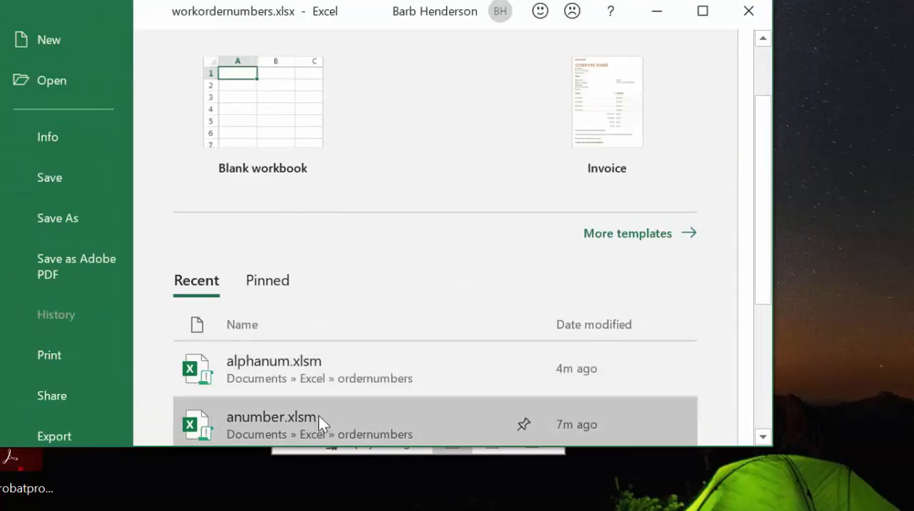
{"action": "scroll", "scroll_direction": "down", "scroll_amount": 3}
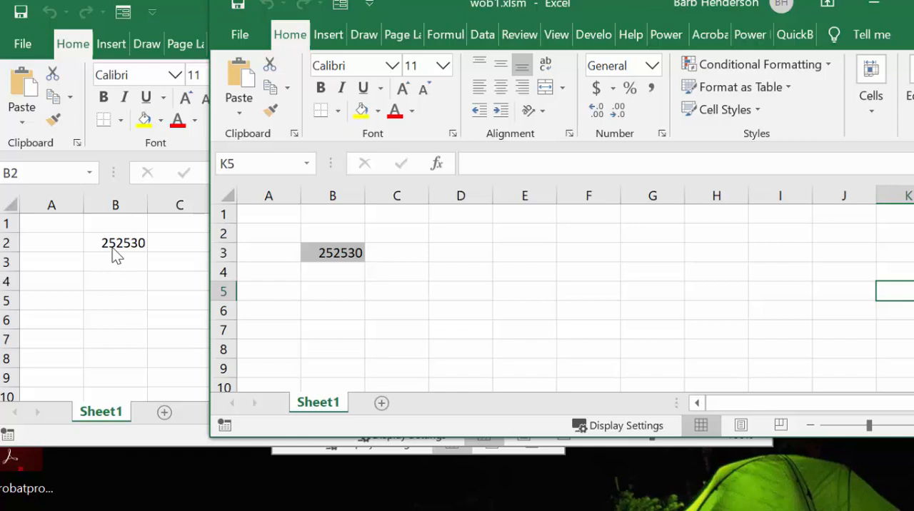
{"action": "mouse_move", "coordinate": [137, 269]}
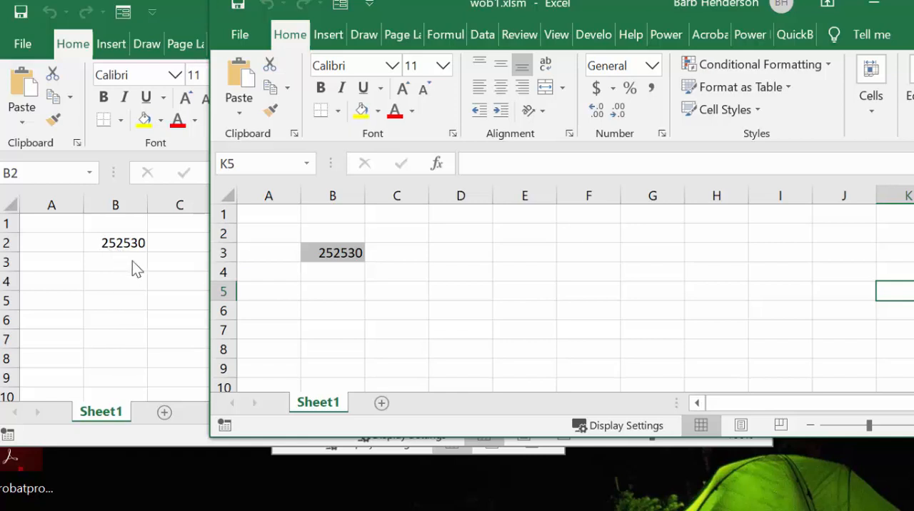
{"action": "mouse_move", "coordinate": [154, 269]}
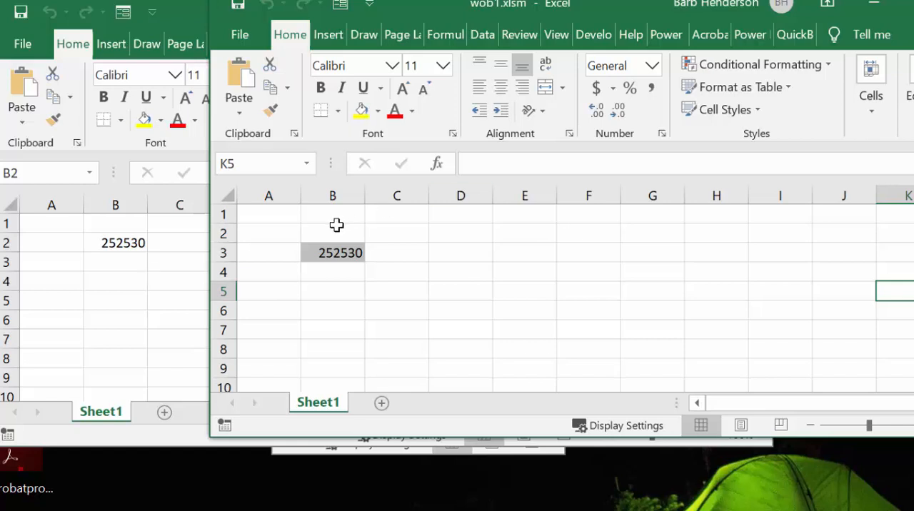
{"action": "mouse_move", "coordinate": [311, 474]}
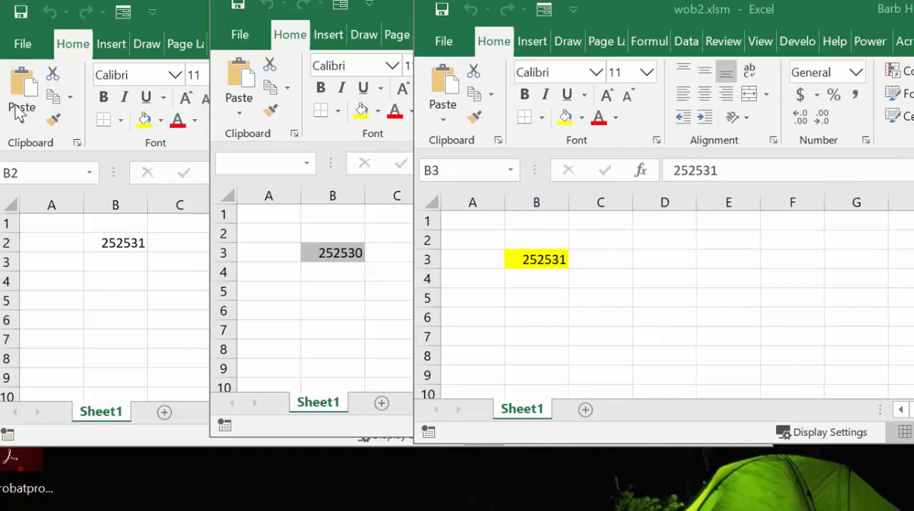
{"action": "mouse_move", "coordinate": [527, 277]}
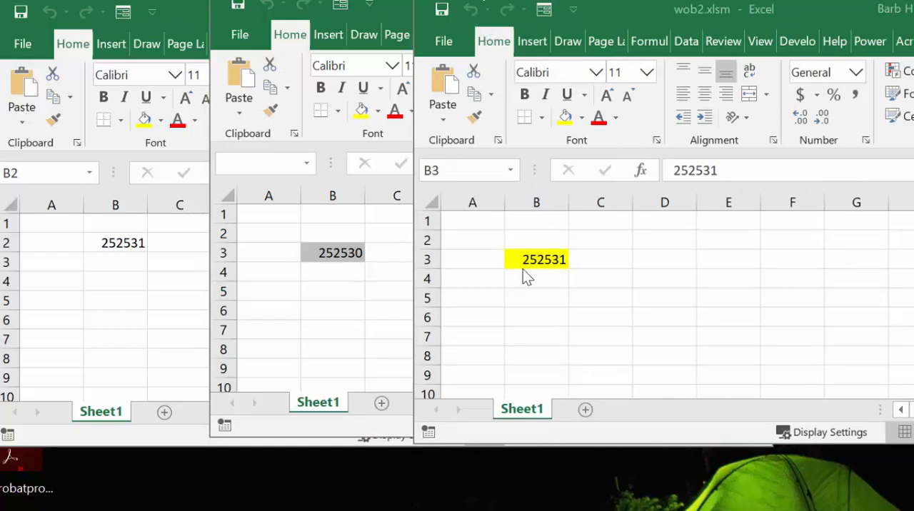
{"action": "mouse_move", "coordinate": [474, 292]}
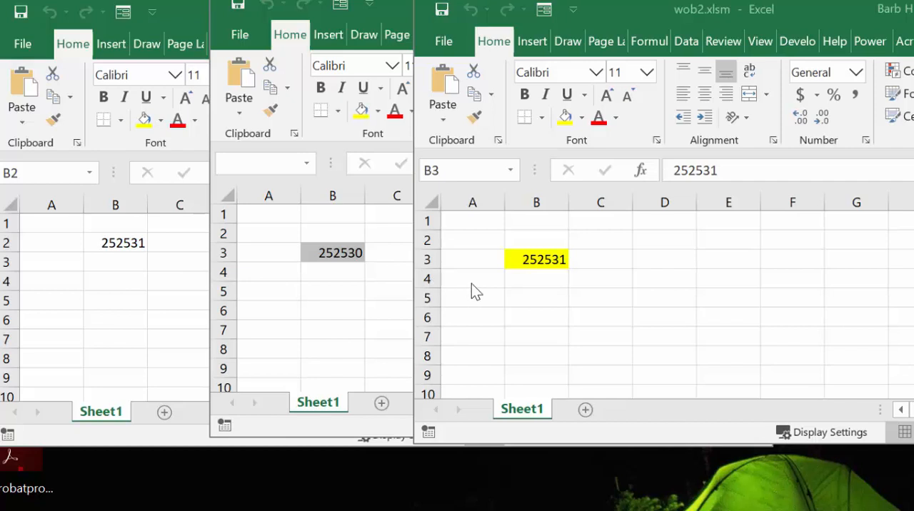
{"action": "mouse_move", "coordinate": [569, 271]}
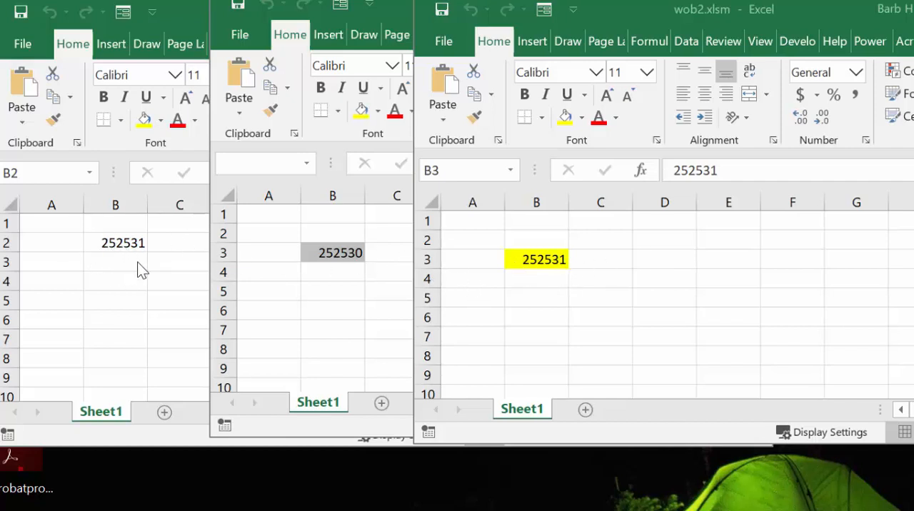
{"action": "mouse_move", "coordinate": [378, 277]}
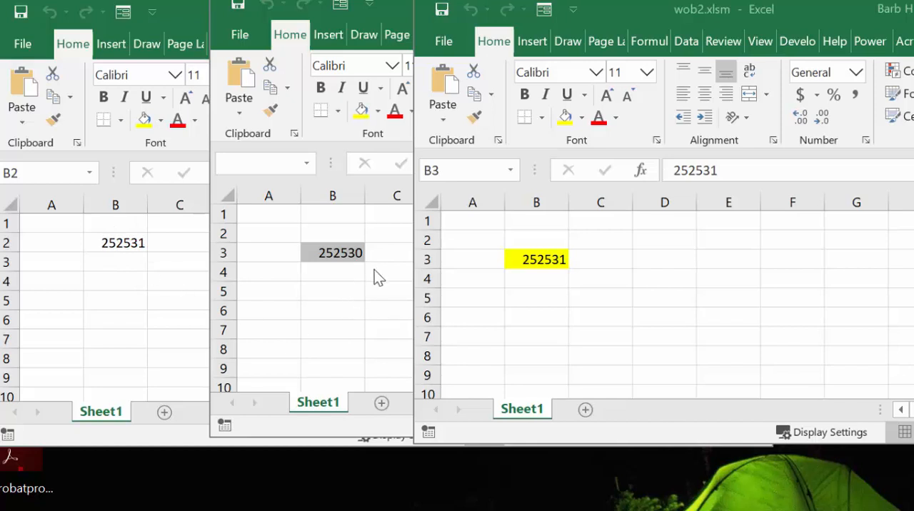
{"action": "mouse_move", "coordinate": [383, 280]}
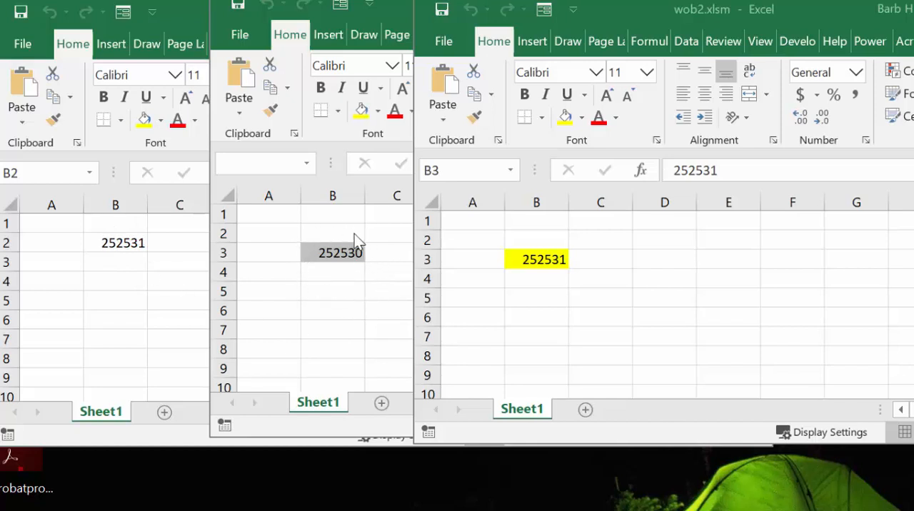
{"action": "mouse_move", "coordinate": [331, 257]}
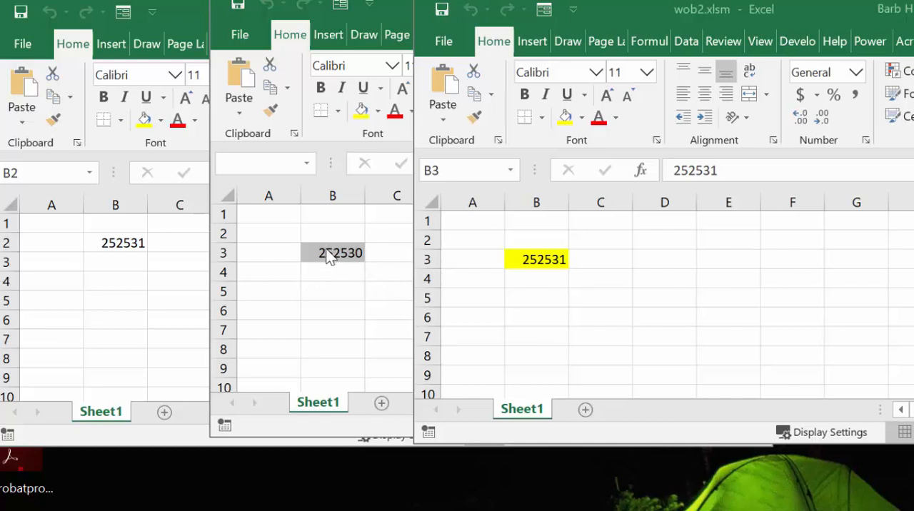
{"action": "mouse_move", "coordinate": [314, 226]}
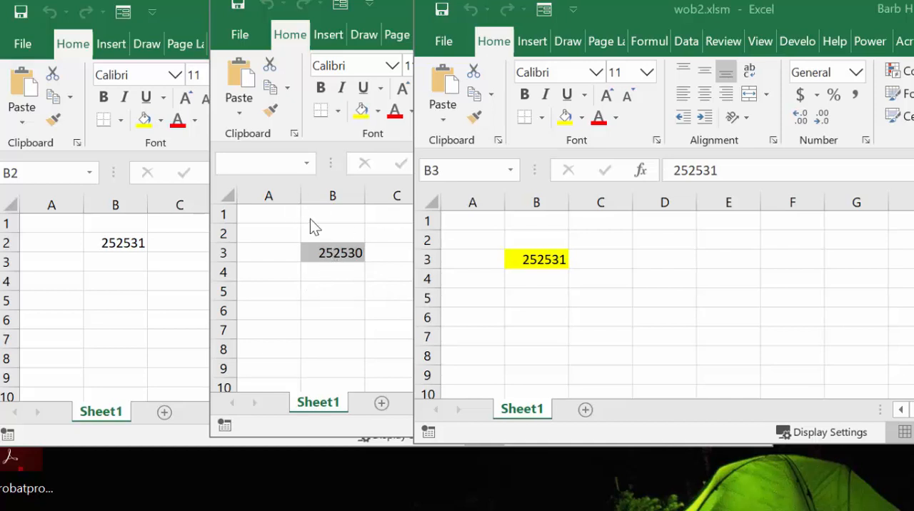
{"action": "mouse_move", "coordinate": [549, 236]}
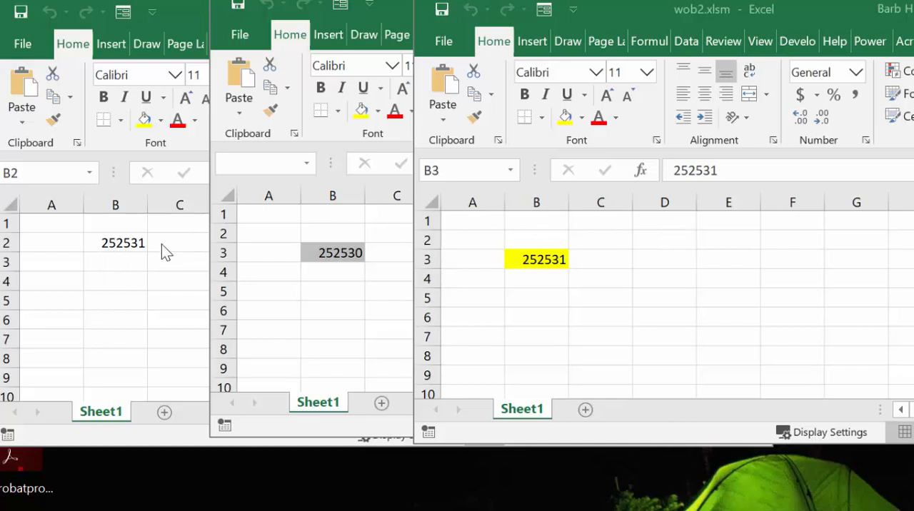
{"action": "mouse_move", "coordinate": [140, 235]}
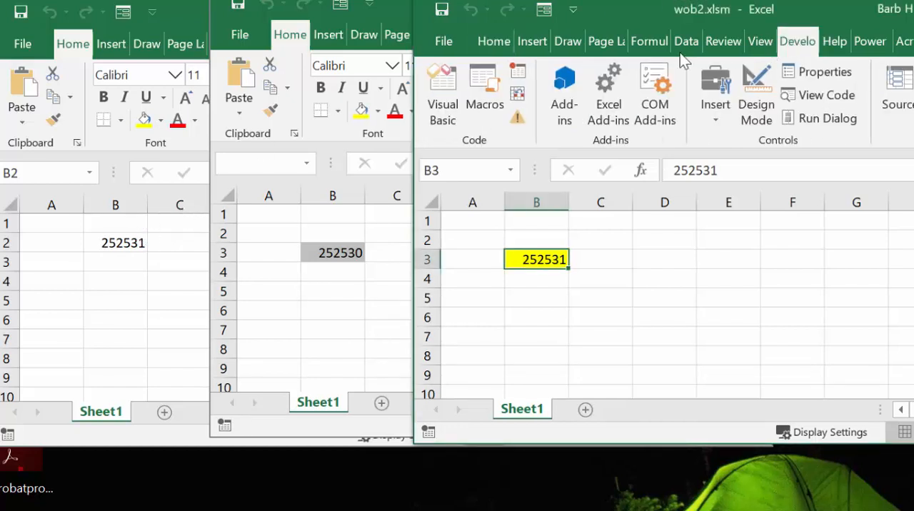
Step: Show wob2's Workbook_Open macro that copies and increments the shared order number
{"action": "left_click", "coordinate": [825, 94]}
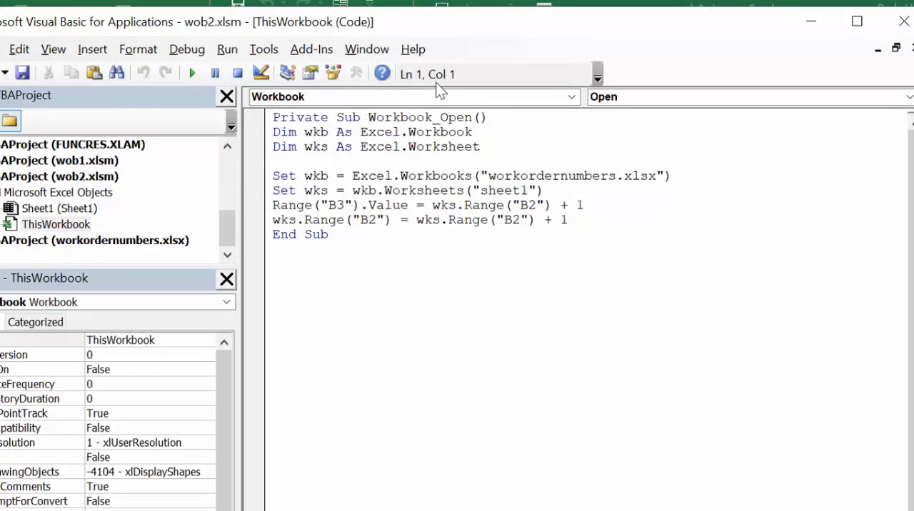
{"action": "mouse_move", "coordinate": [311, 143]}
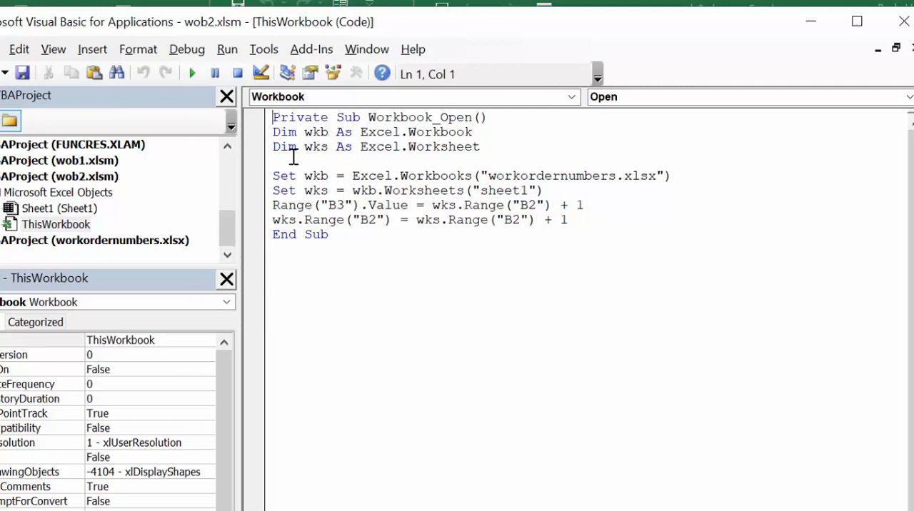
{"action": "mouse_move", "coordinate": [299, 131]}
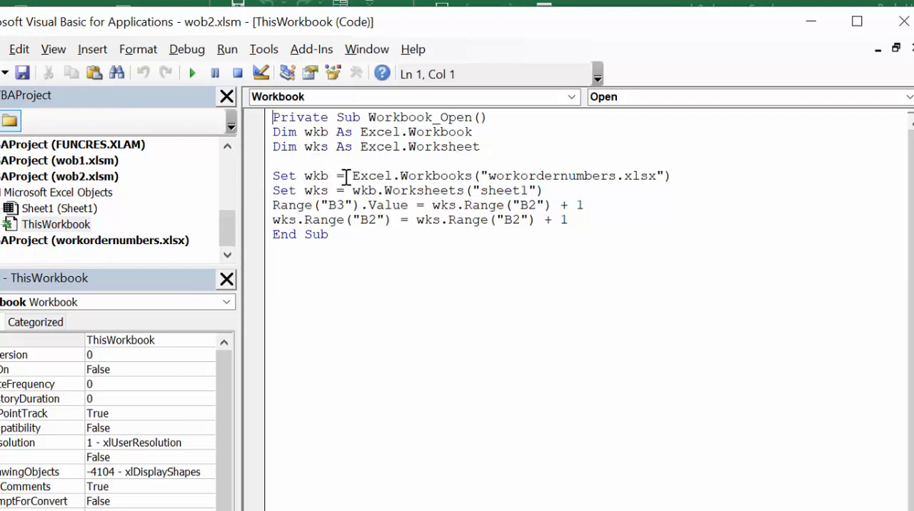
{"action": "mouse_move", "coordinate": [468, 176]}
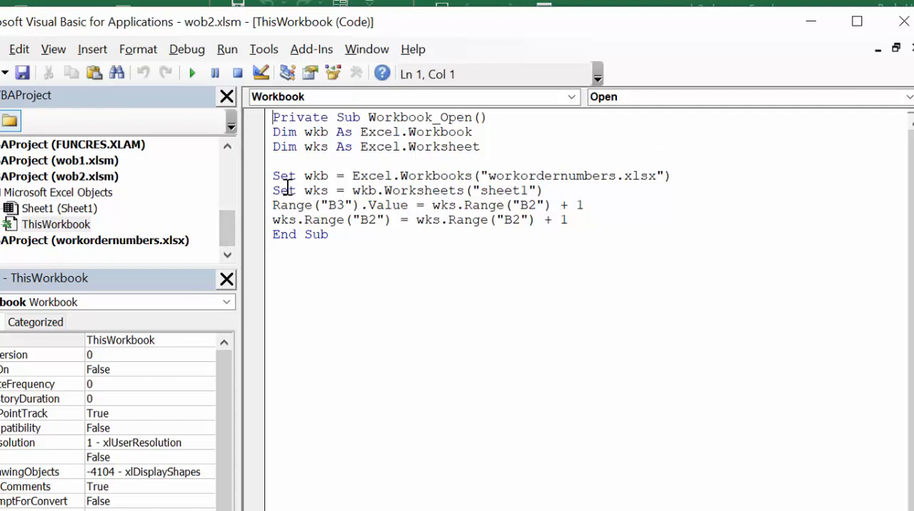
{"action": "mouse_move", "coordinate": [450, 190]}
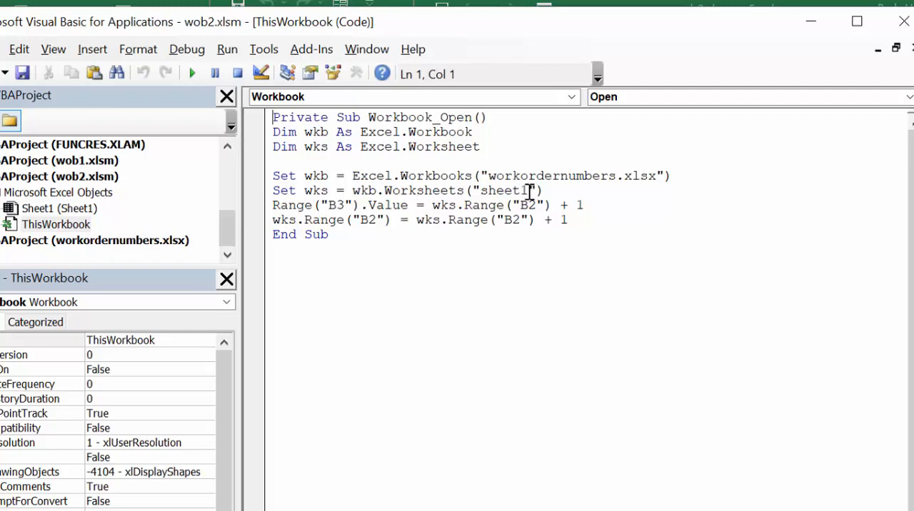
{"action": "mouse_move", "coordinate": [283, 217]}
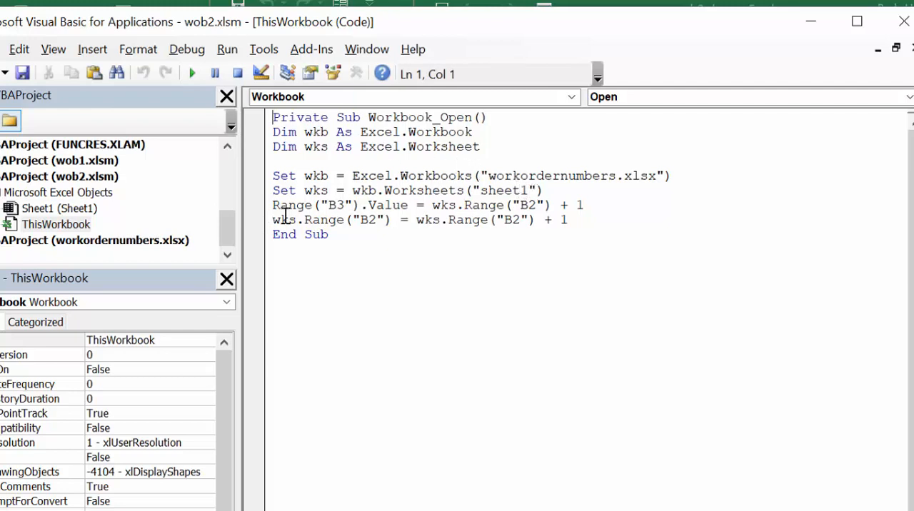
{"action": "mouse_move", "coordinate": [359, 199]}
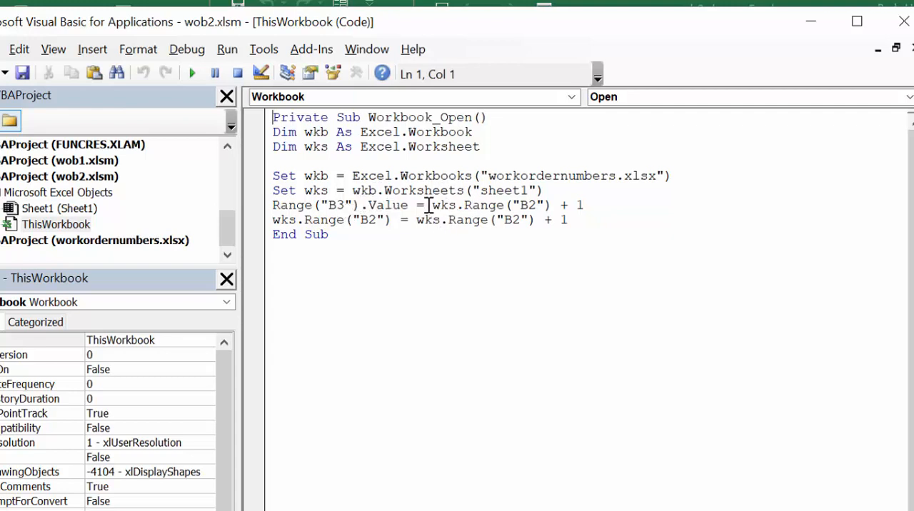
{"action": "mouse_move", "coordinate": [480, 206]}
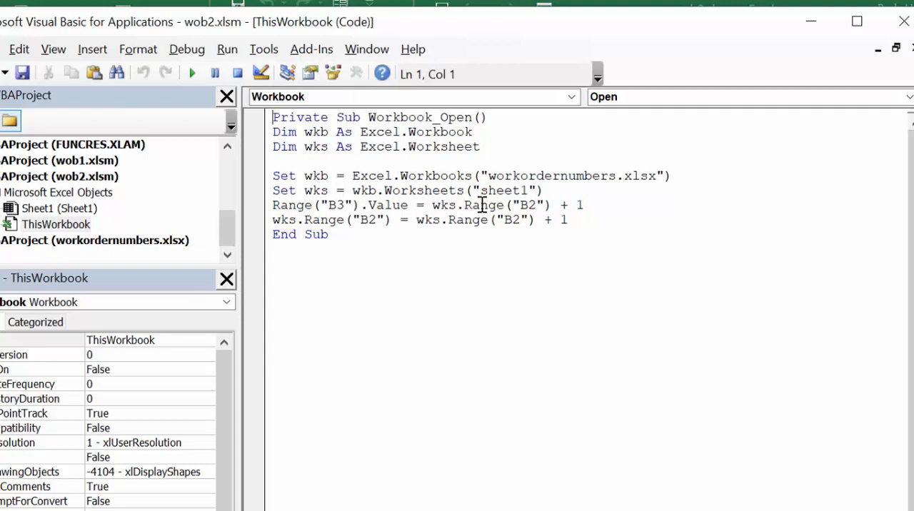
{"action": "mouse_move", "coordinate": [503, 190]}
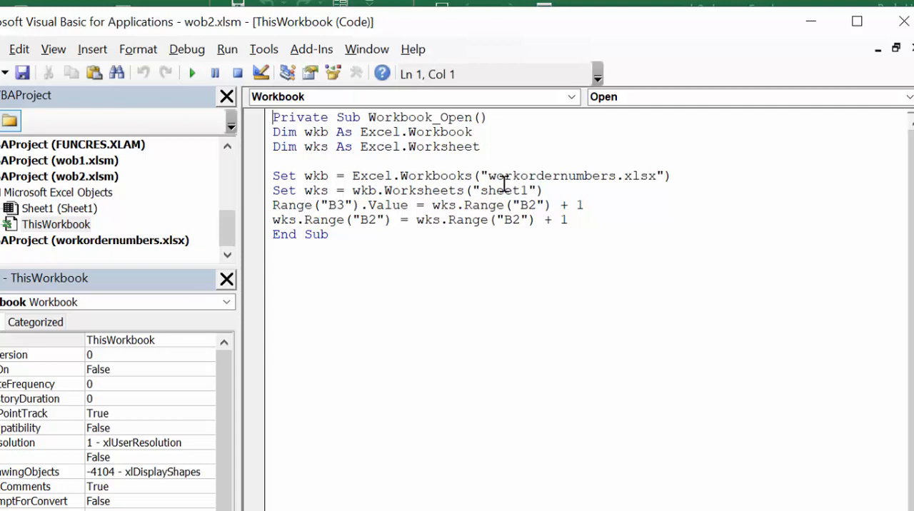
{"action": "mouse_move", "coordinate": [609, 208]}
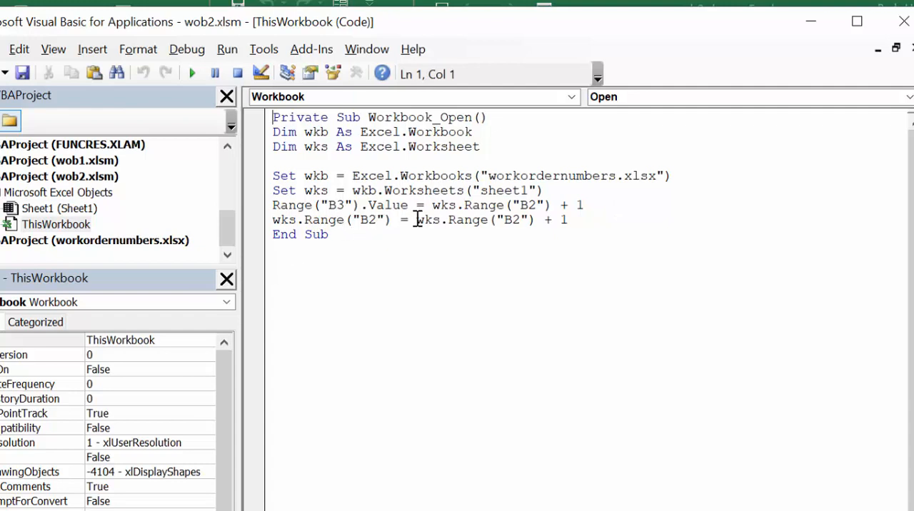
{"action": "mouse_move", "coordinate": [558, 225]}
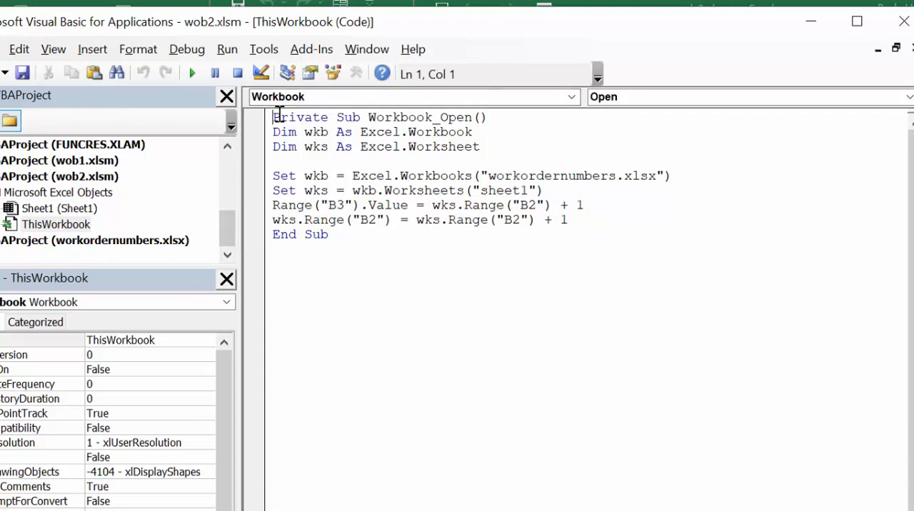
{"action": "mouse_move", "coordinate": [625, 228]}
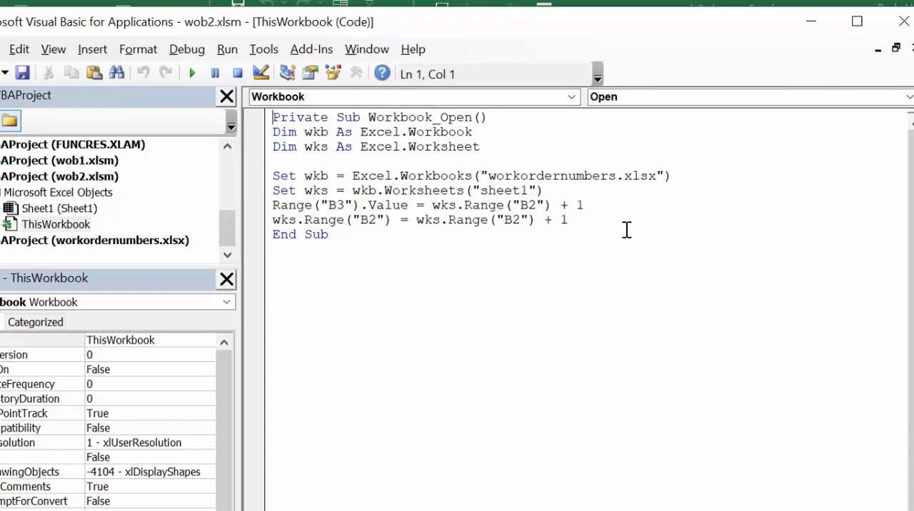
{"action": "mouse_move", "coordinate": [584, 241]}
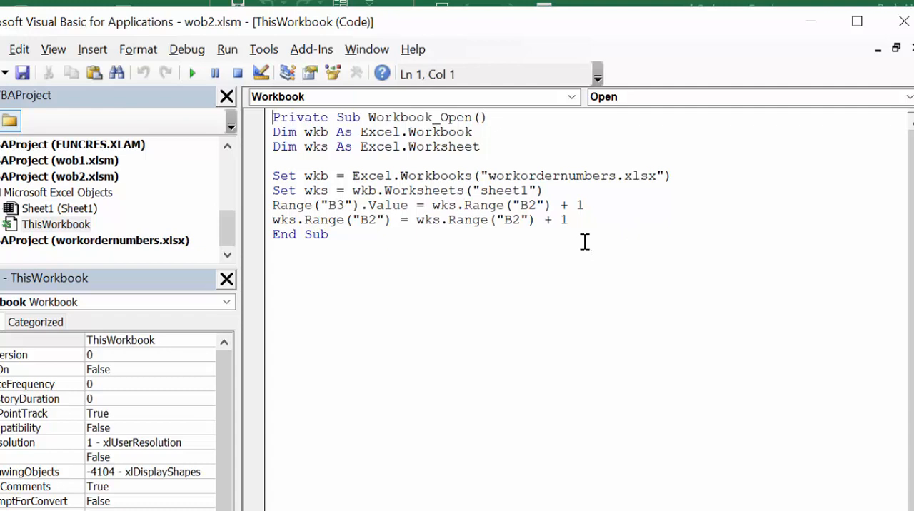